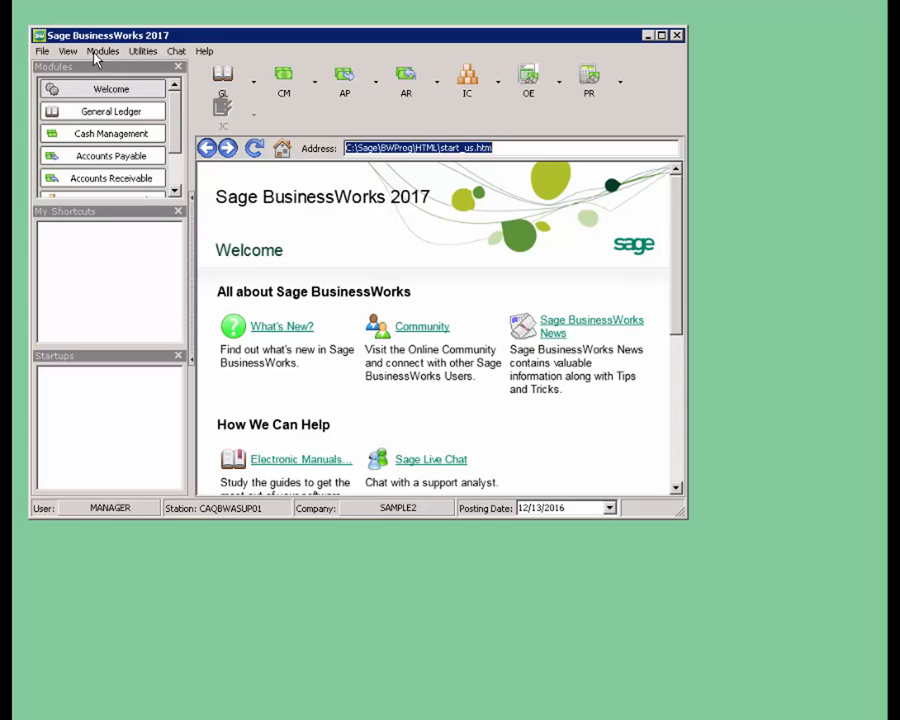
# Open the File menu to reach the Backup command
pyautogui.click(42, 52)
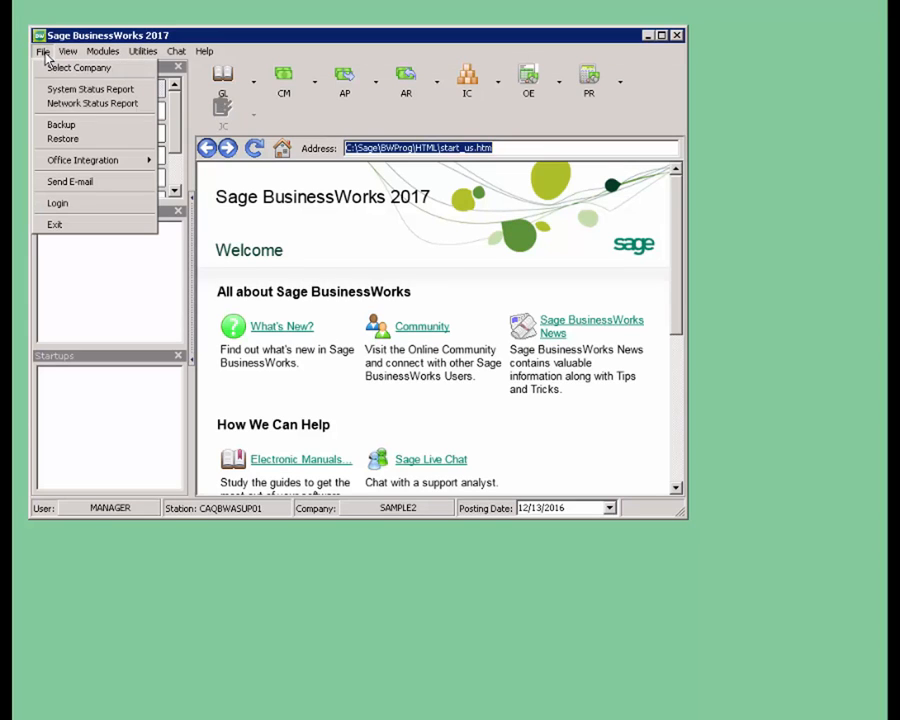
pyautogui.moveTo(56, 132)
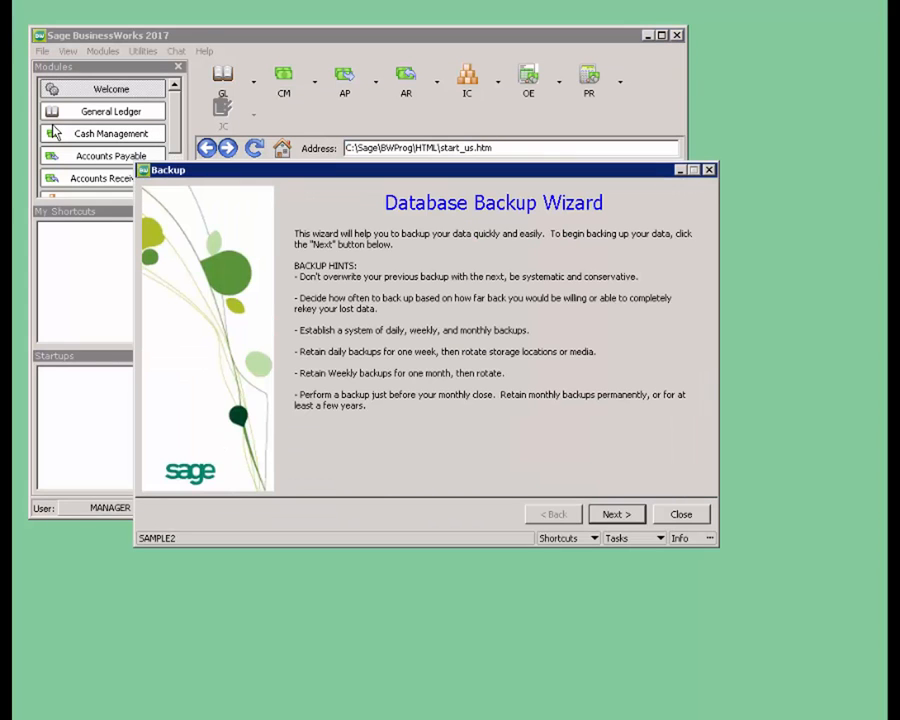
pyautogui.moveTo(688, 464)
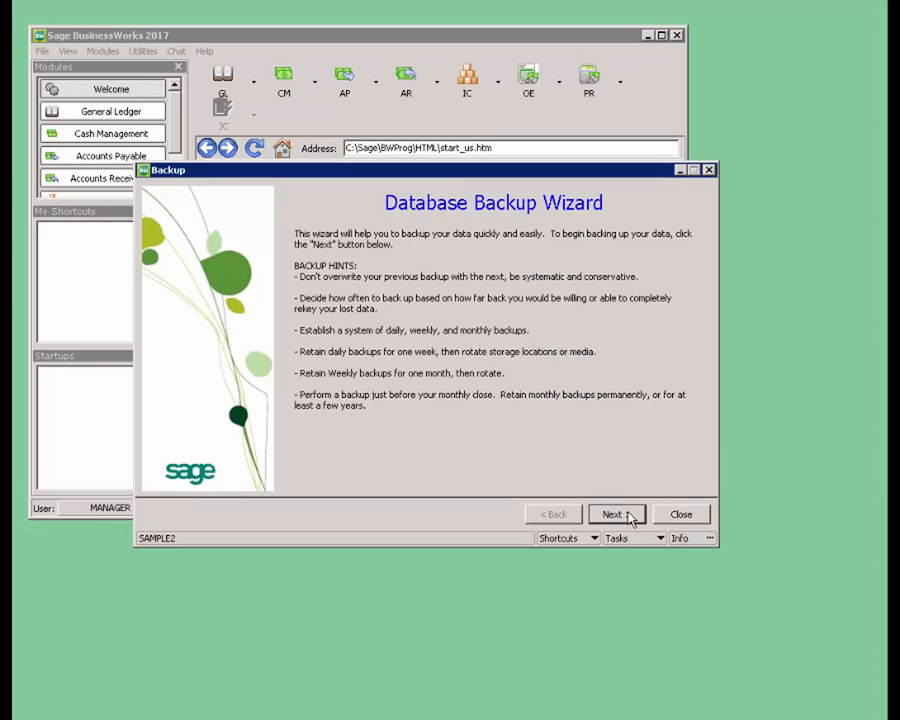
# Advance past the wizard introduction to the company list with SAMPLE2 selected
pyautogui.click(612, 514)
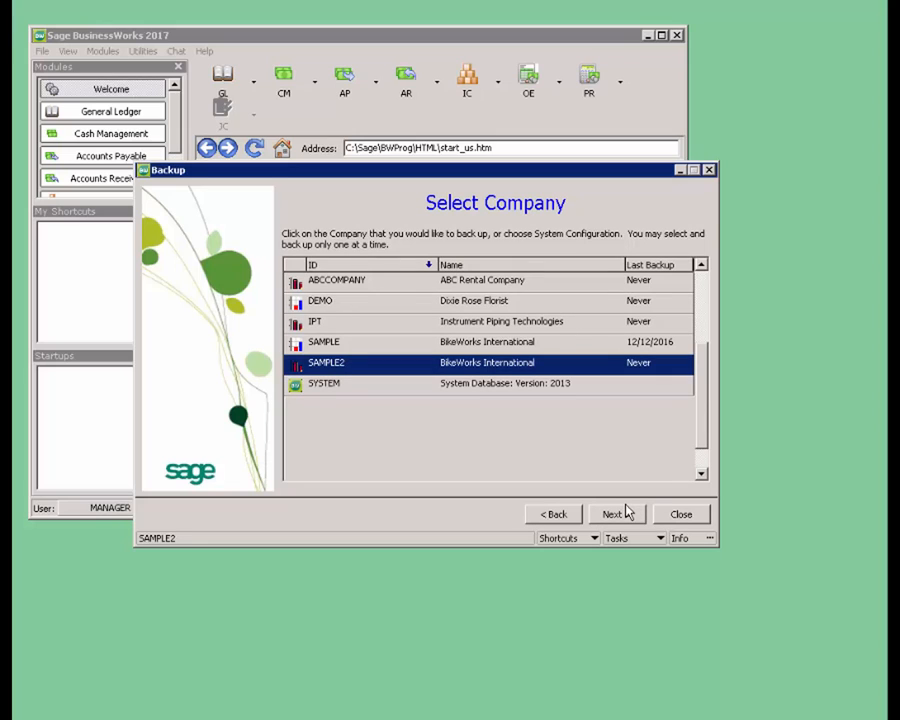
pyautogui.moveTo(584, 480)
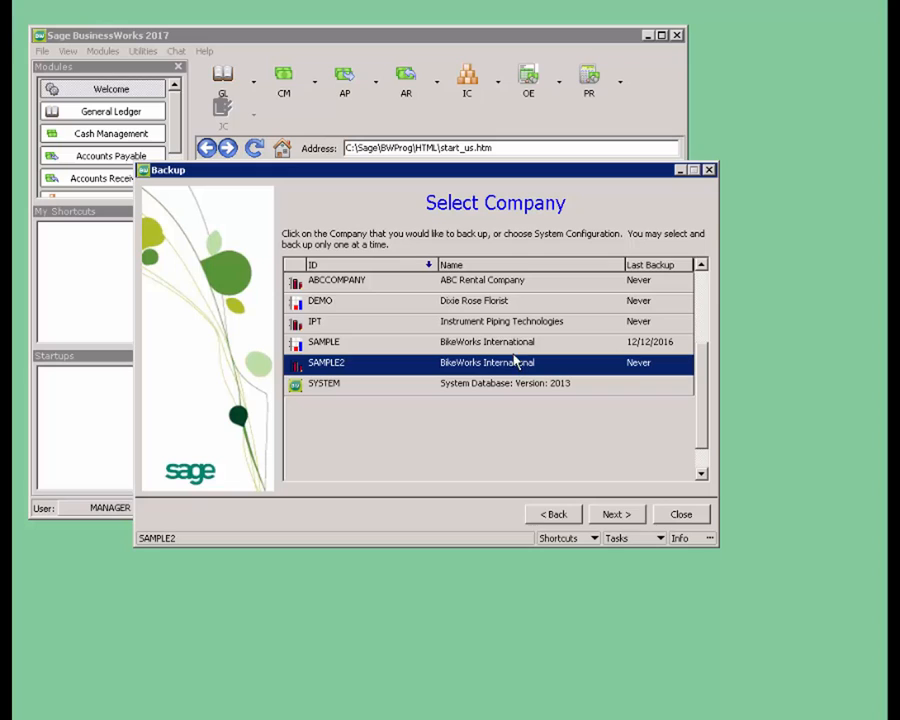
pyautogui.moveTo(610, 512)
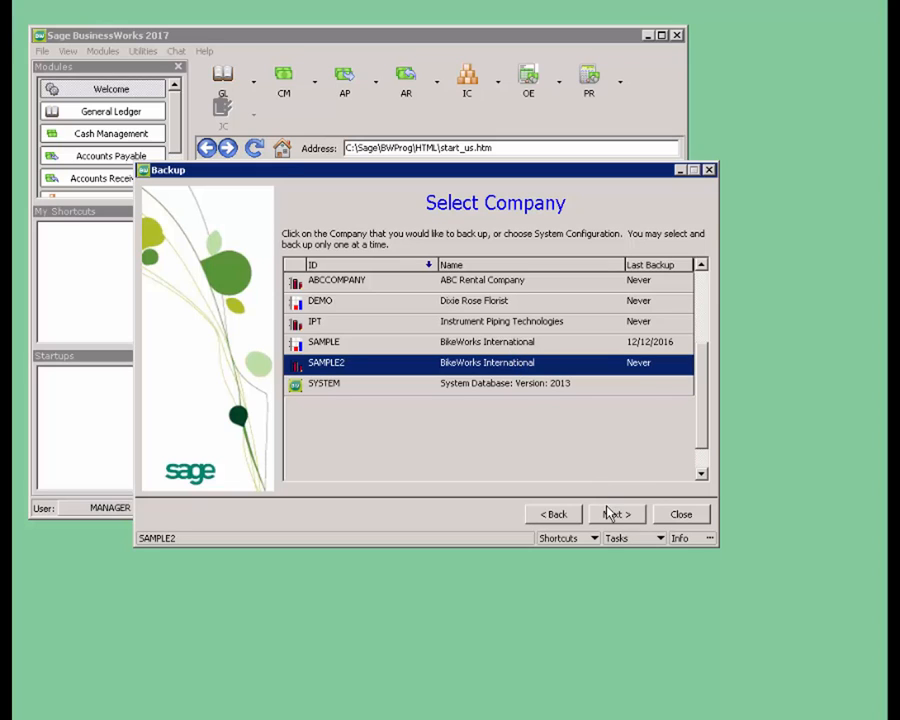
pyautogui.moveTo(520, 404)
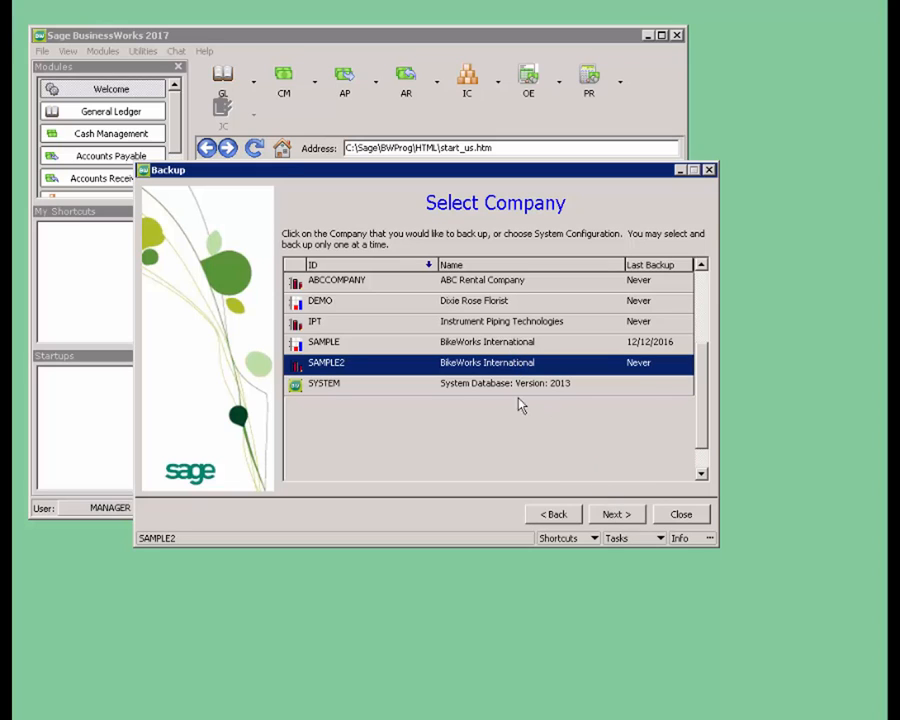
pyautogui.moveTo(360, 396)
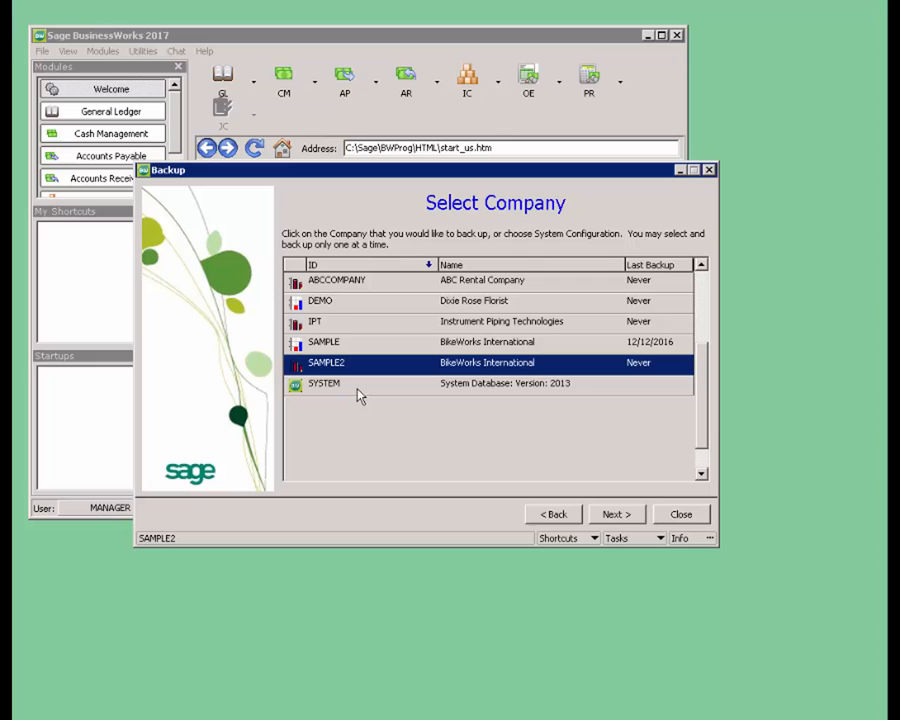
pyautogui.moveTo(420, 414)
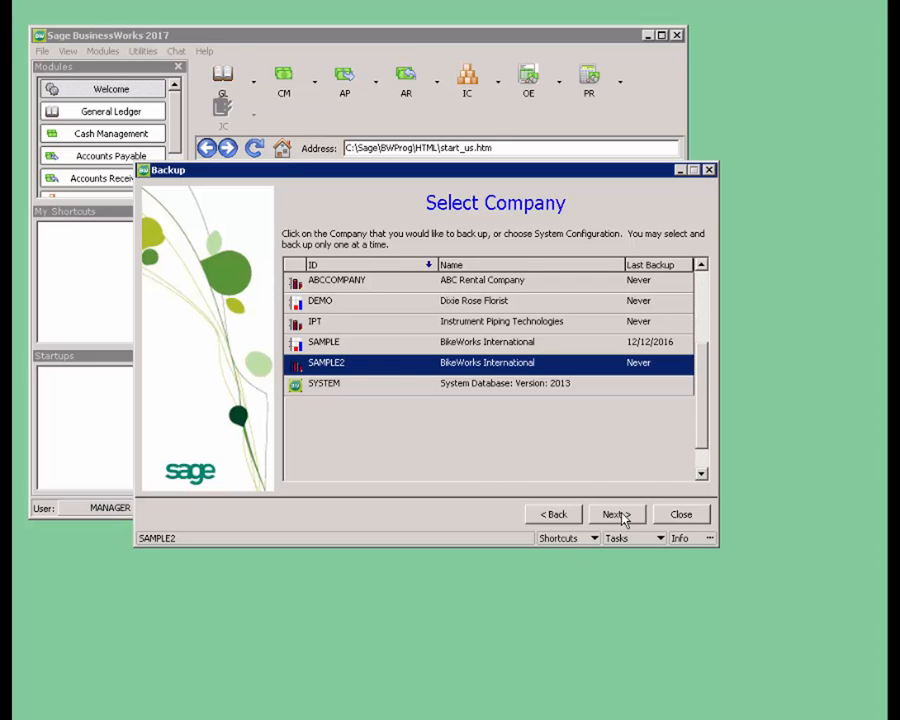
# Target the C:\Carol folder so the backup is named SAMPLE2_12132016_707AM.ZIP
pyautogui.click(612, 512)
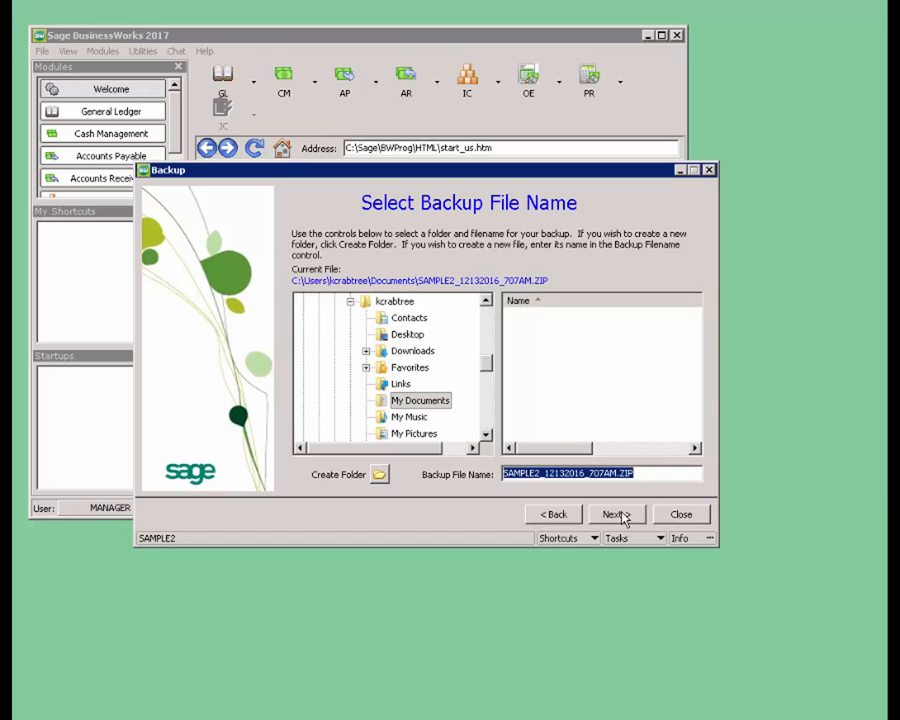
pyautogui.moveTo(418, 400)
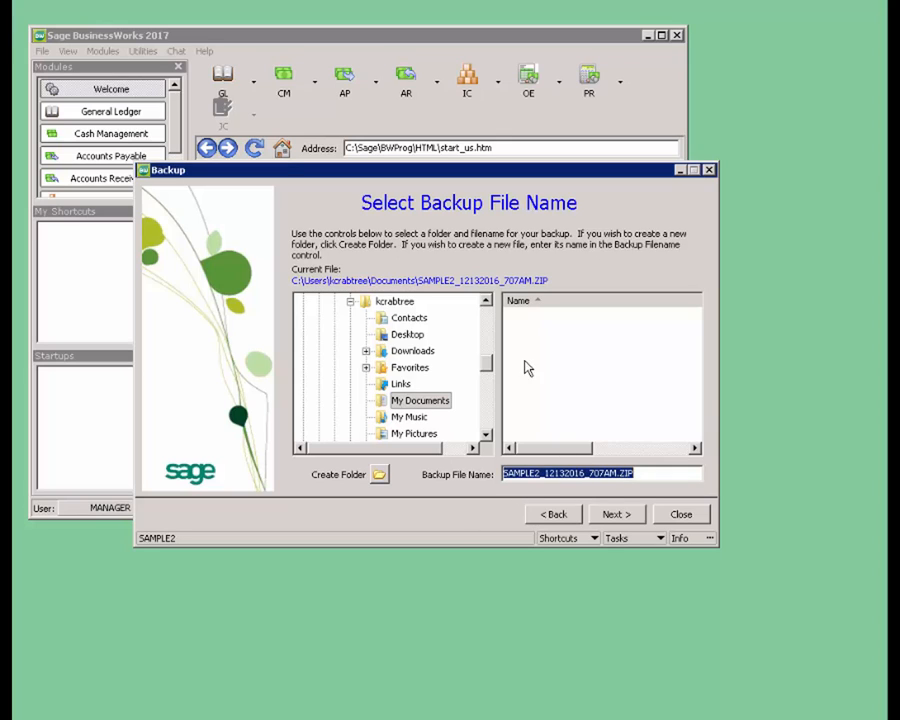
pyautogui.scroll(-3)
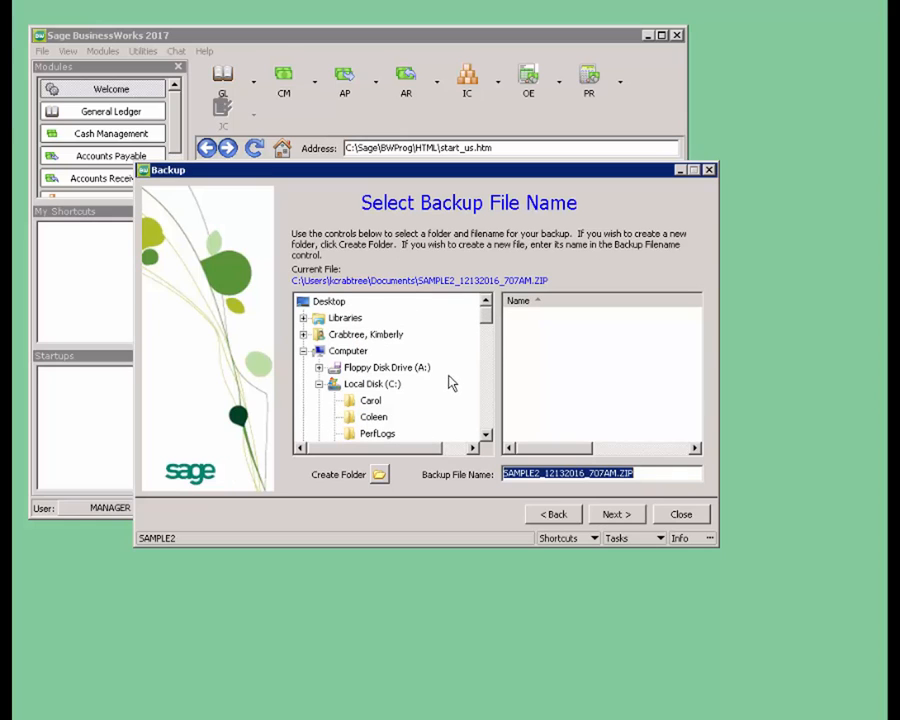
pyautogui.moveTo(376, 430)
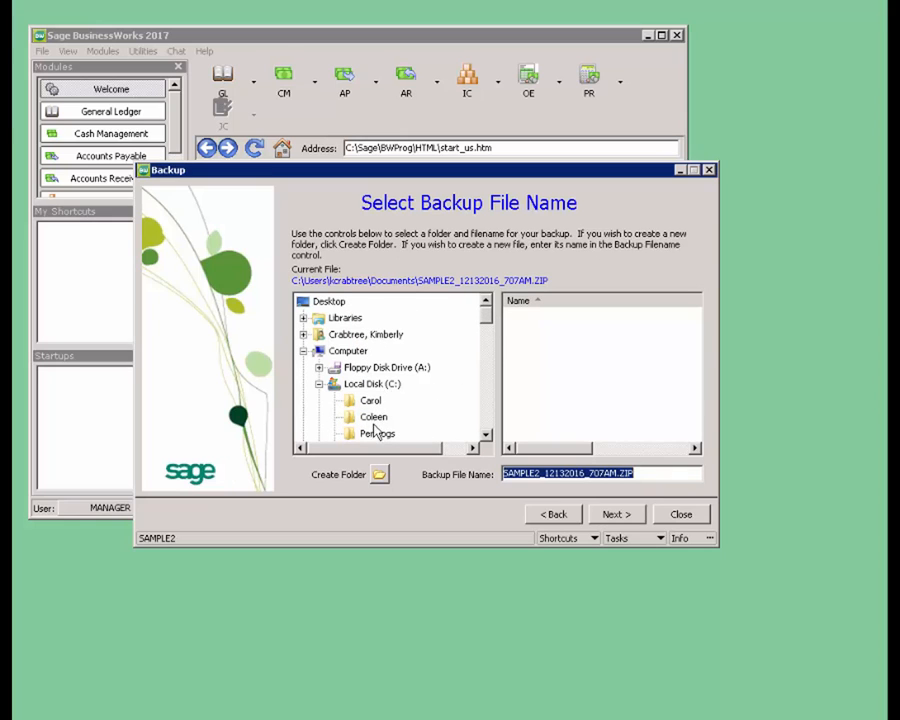
pyautogui.click(372, 400)
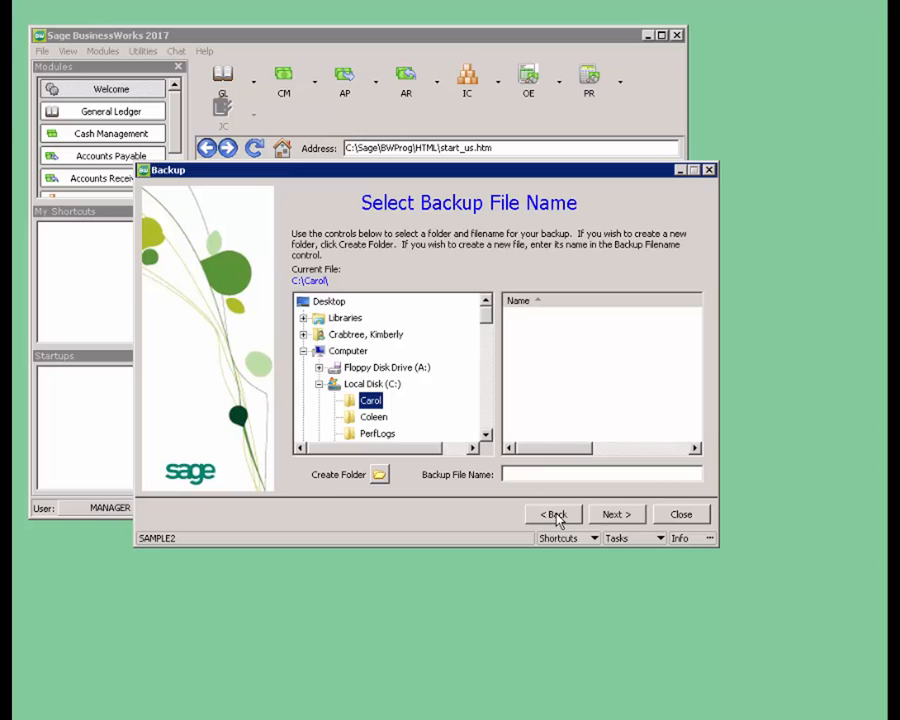
pyautogui.click(552, 514)
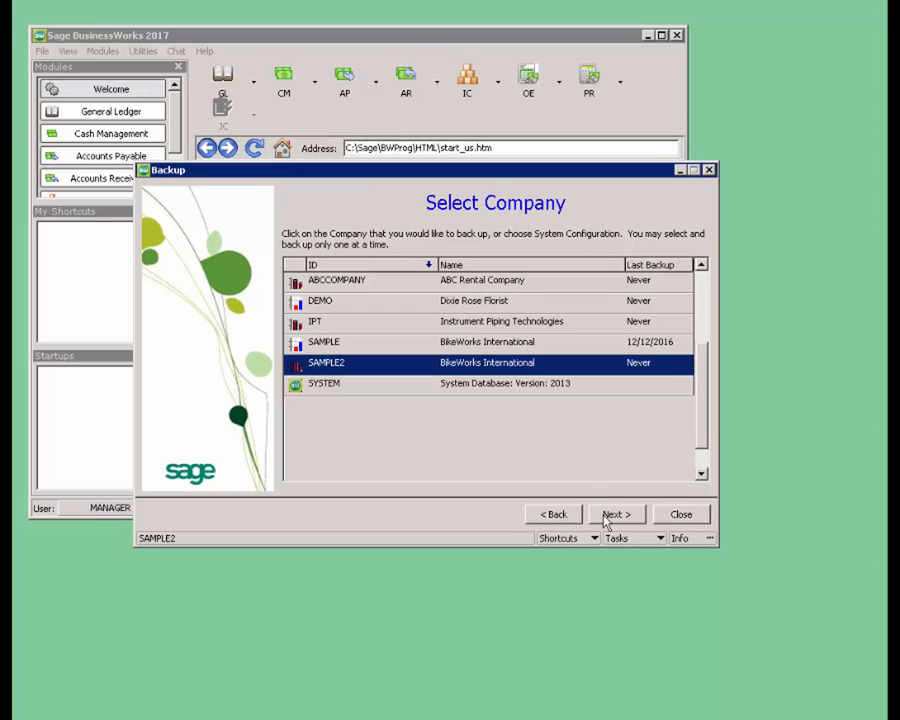
pyautogui.click(616, 514)
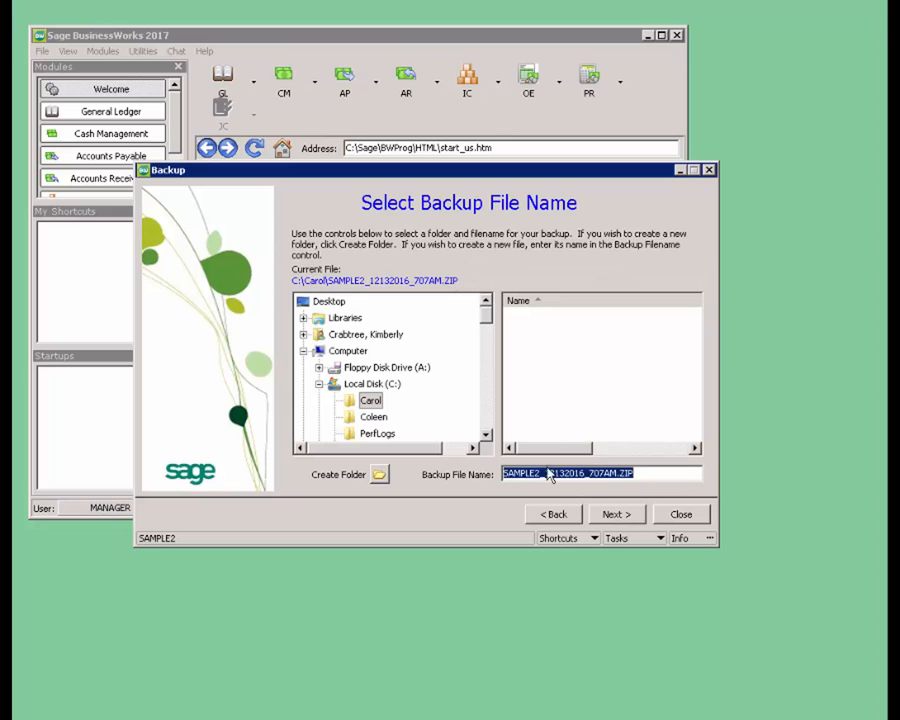
pyautogui.moveTo(548, 492)
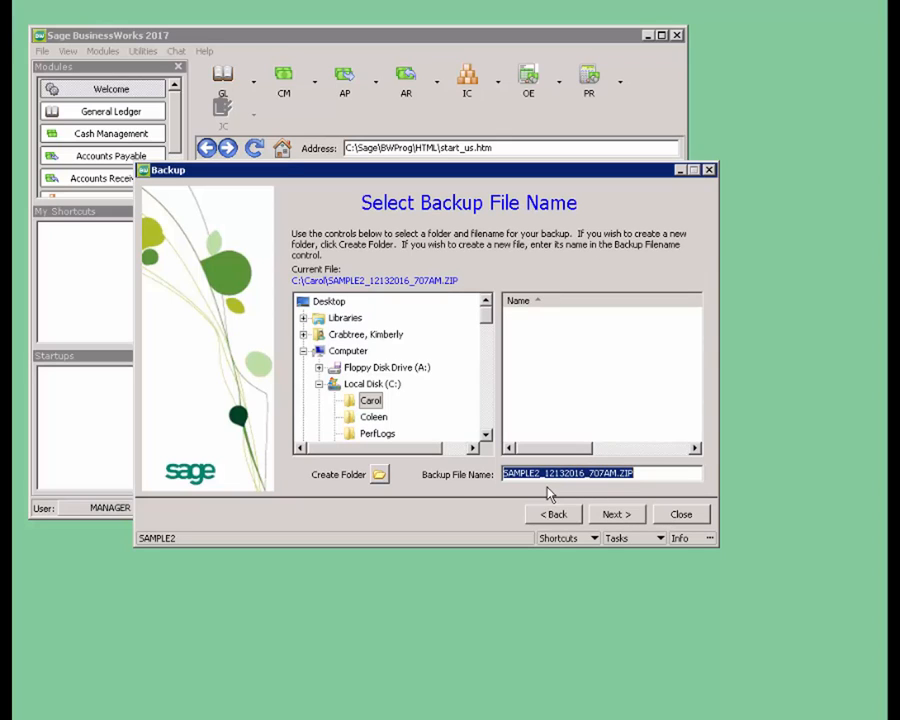
pyautogui.moveTo(588, 504)
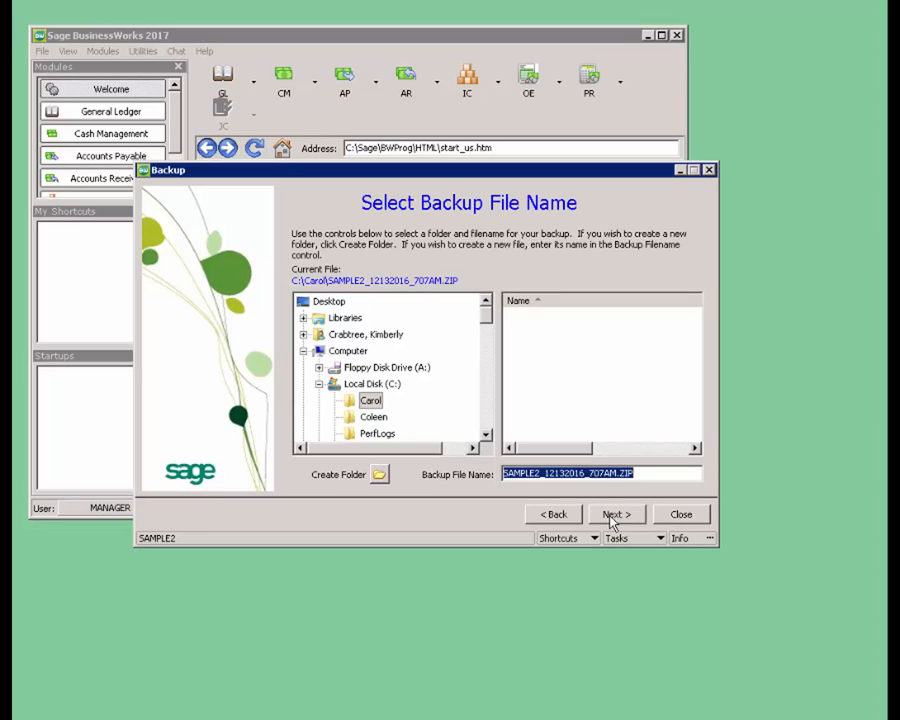
# Reach the summary confirming SAMPLE2 backing up to C:\Carol\SAMPLE2_12132016_707AM.ZIP
pyautogui.click(616, 514)
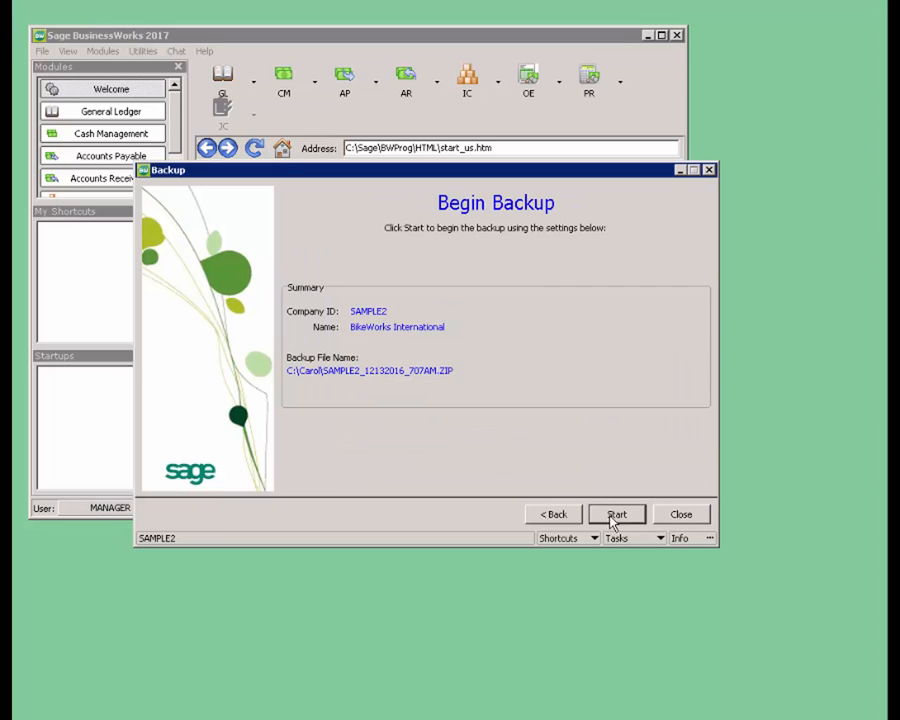
pyautogui.moveTo(438, 328)
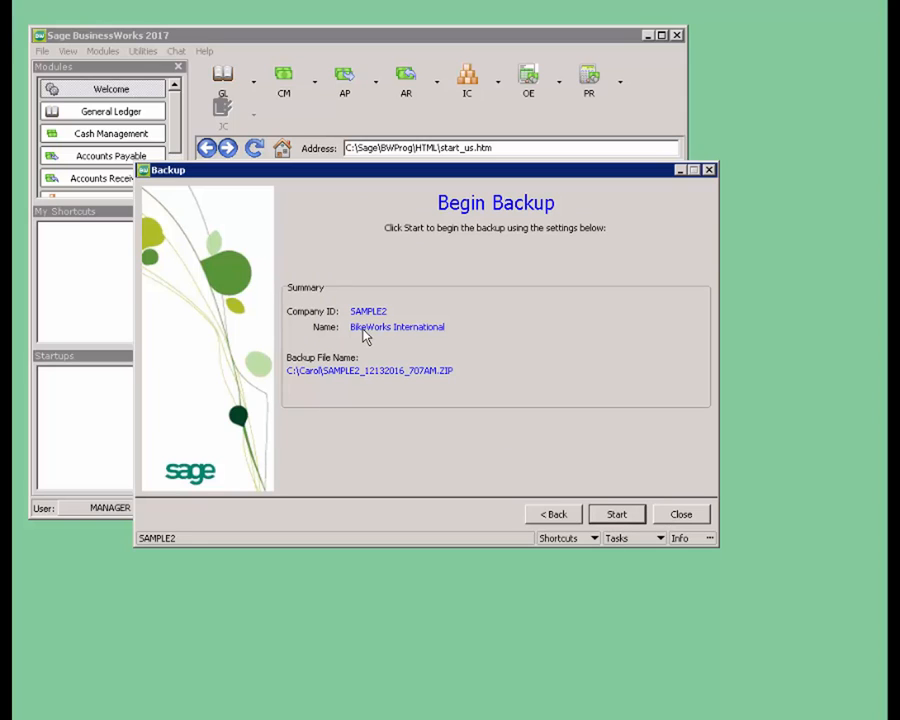
pyautogui.moveTo(388, 320)
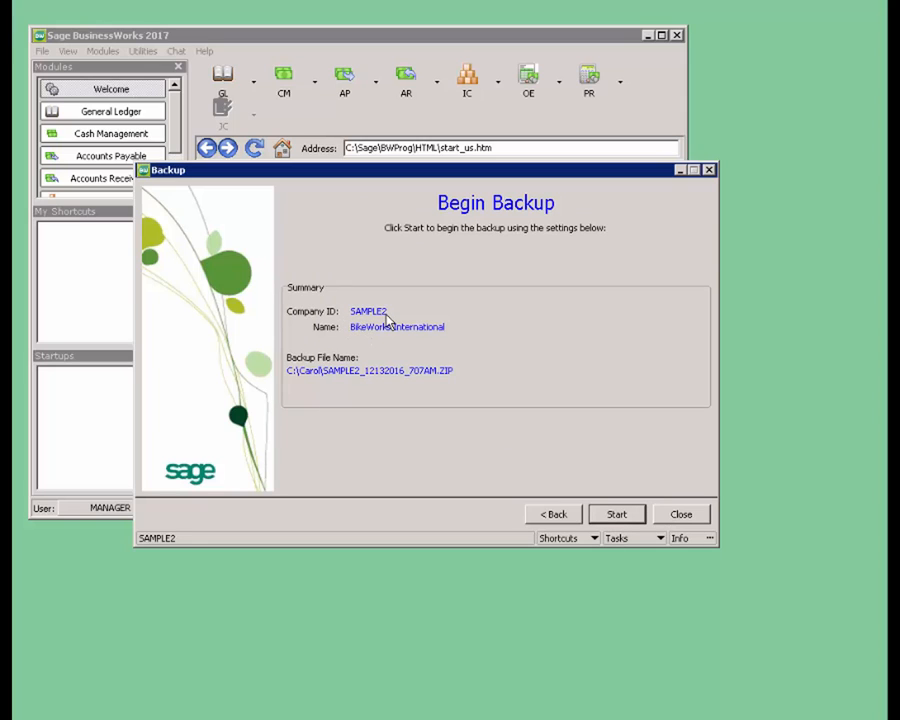
pyautogui.moveTo(308, 382)
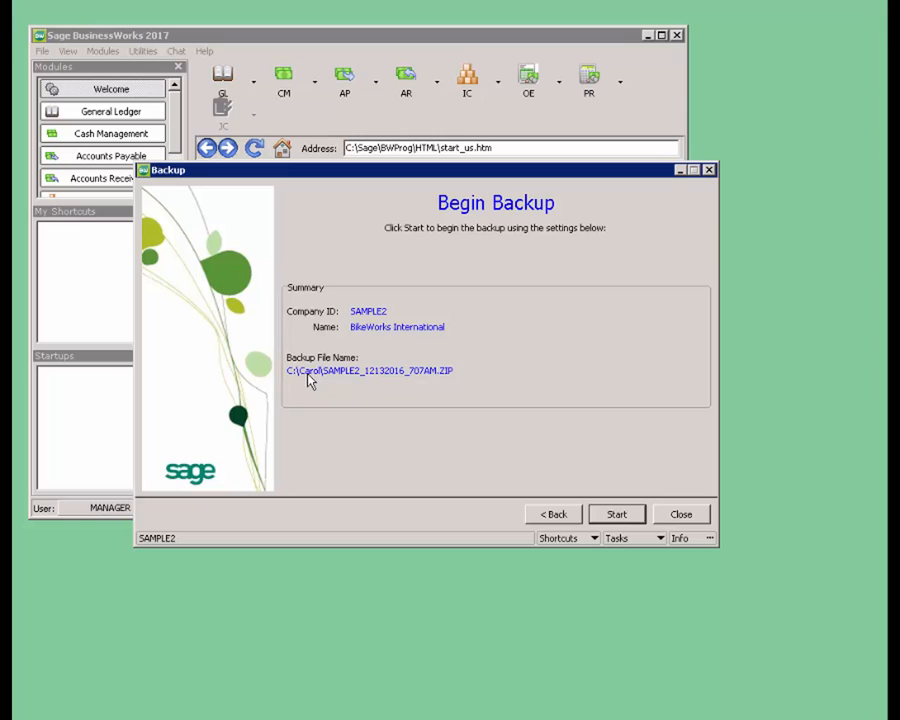
pyautogui.moveTo(356, 344)
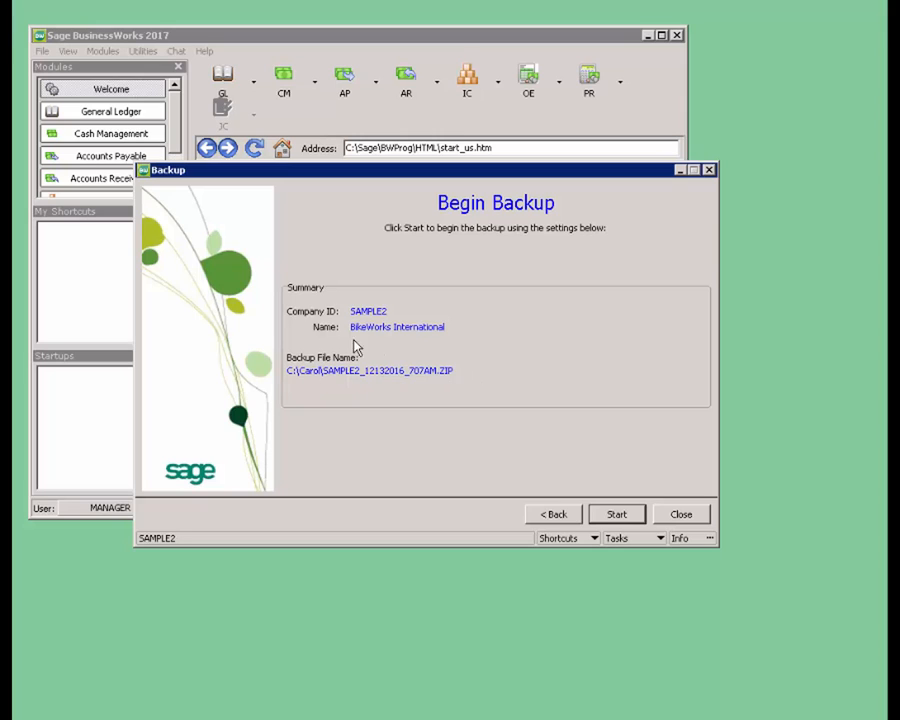
pyautogui.moveTo(292, 360)
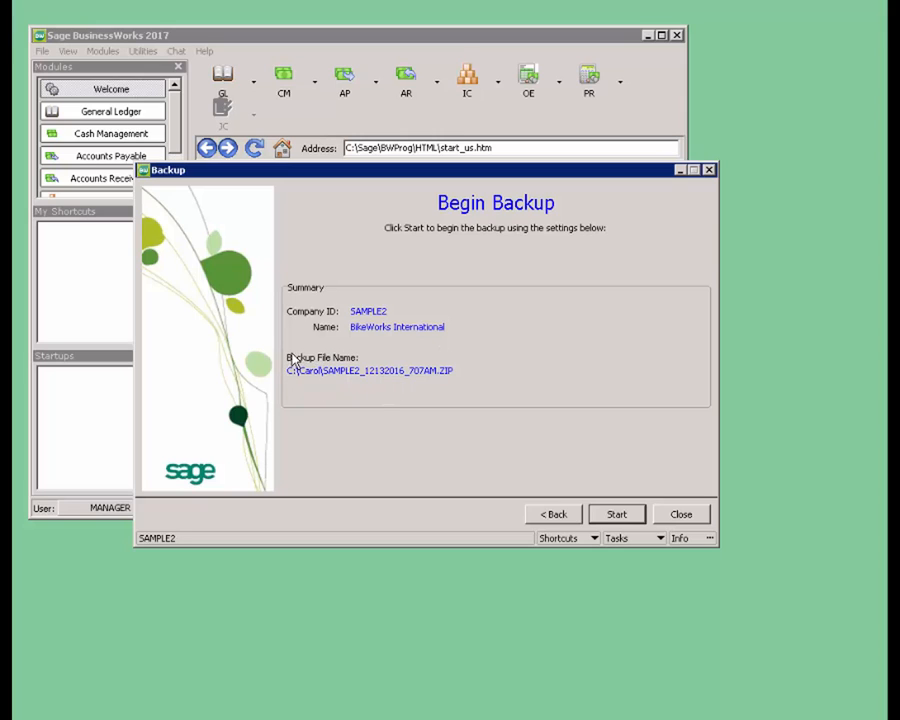
pyautogui.moveTo(424, 448)
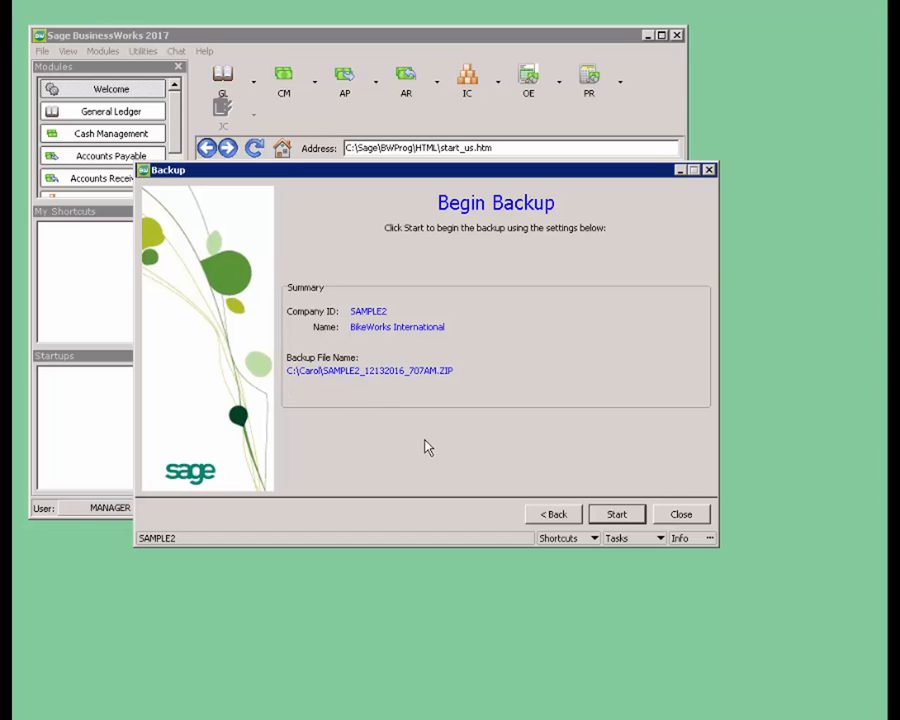
pyautogui.moveTo(456, 456)
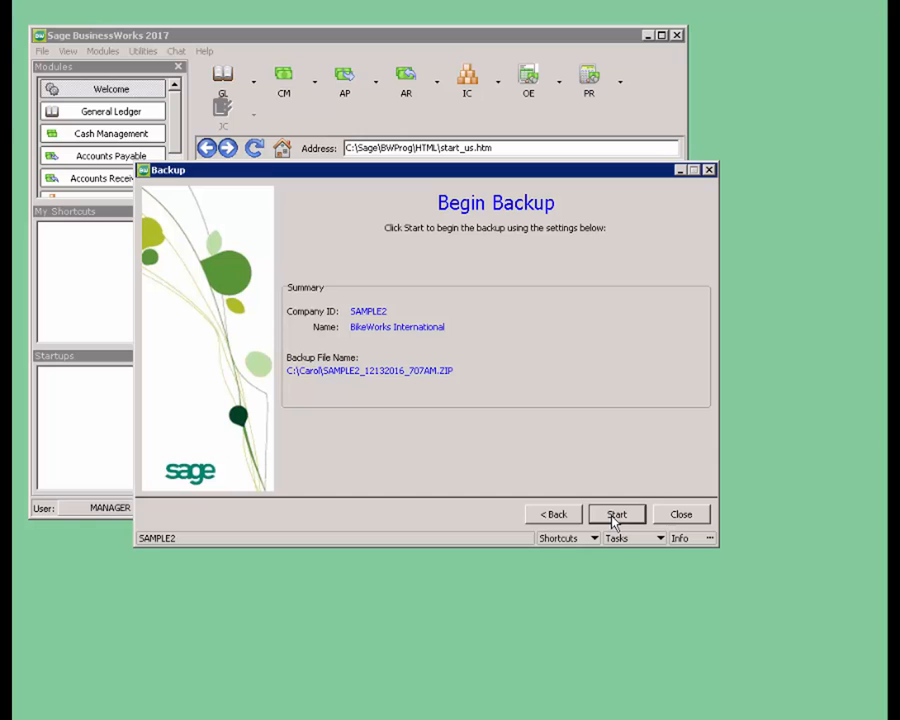
# Run the SAMPLE2 backup until the successful-completion notice appears
pyautogui.click(616, 512)
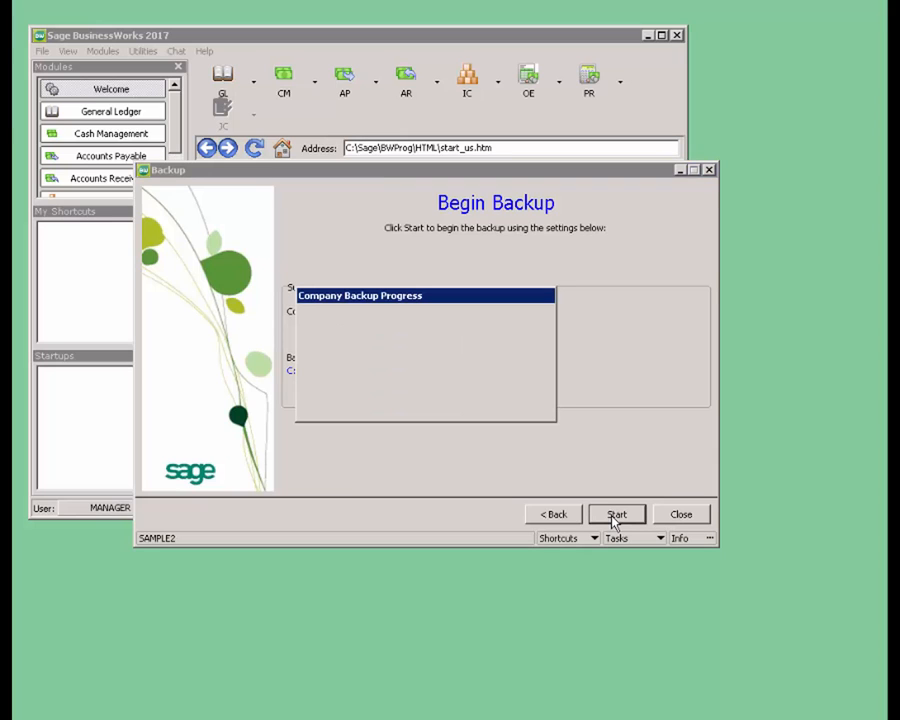
pyautogui.click(616, 512)
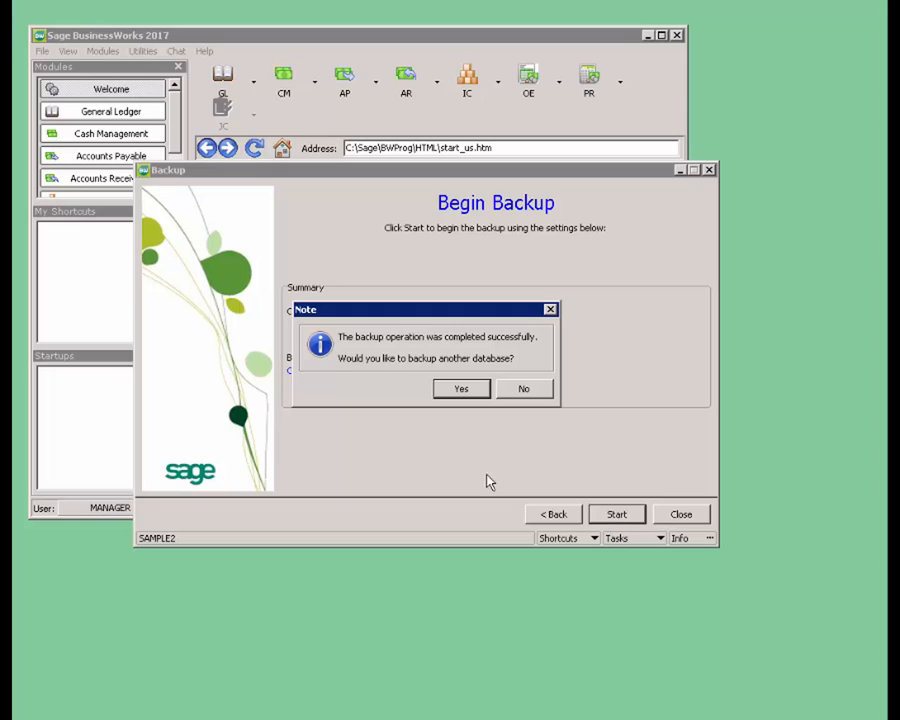
pyautogui.moveTo(510, 470)
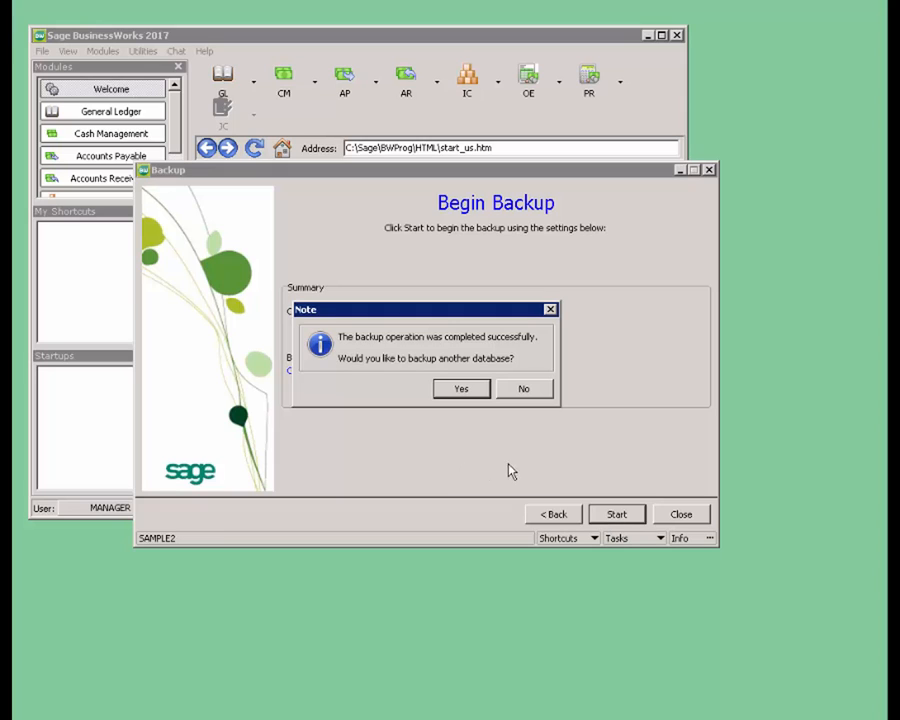
pyautogui.moveTo(568, 396)
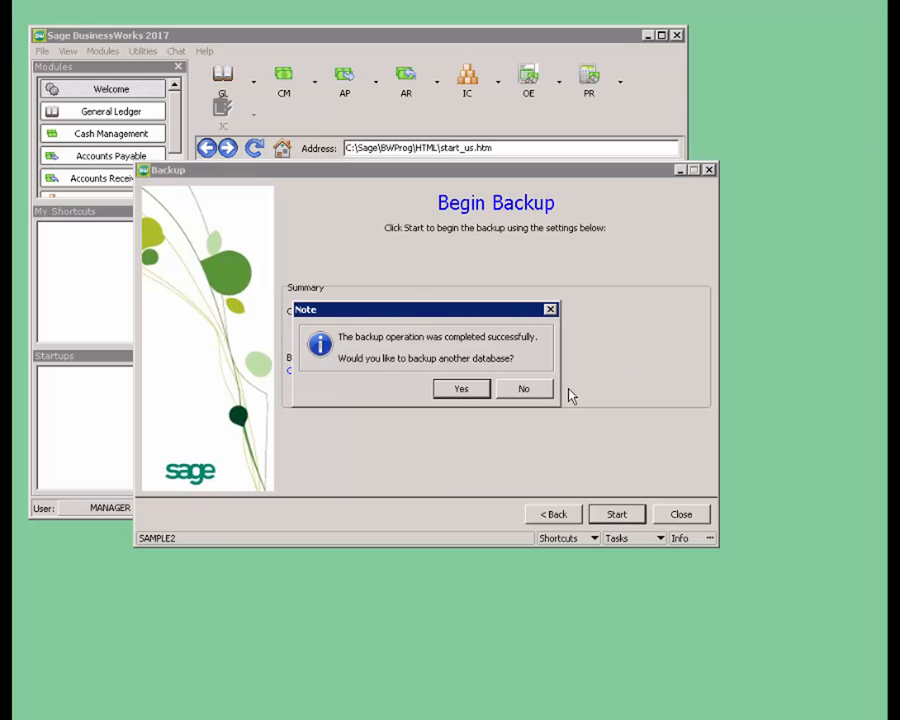
pyautogui.moveTo(524, 388)
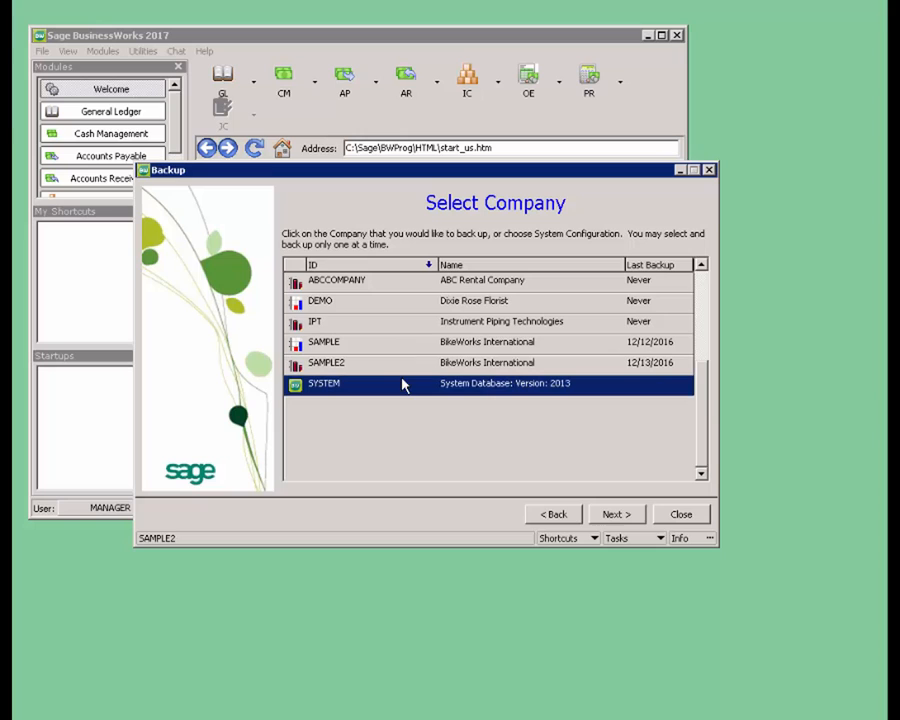
pyautogui.moveTo(610, 514)
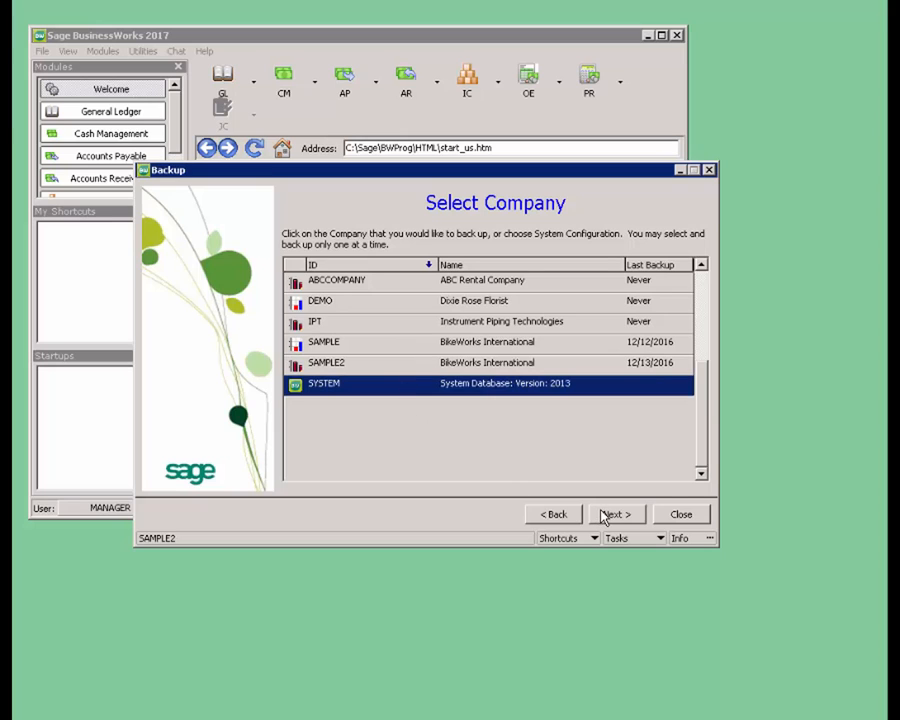
# Back up the SYSTEM database with its default ZIP name in C:\Carol
pyautogui.click(616, 512)
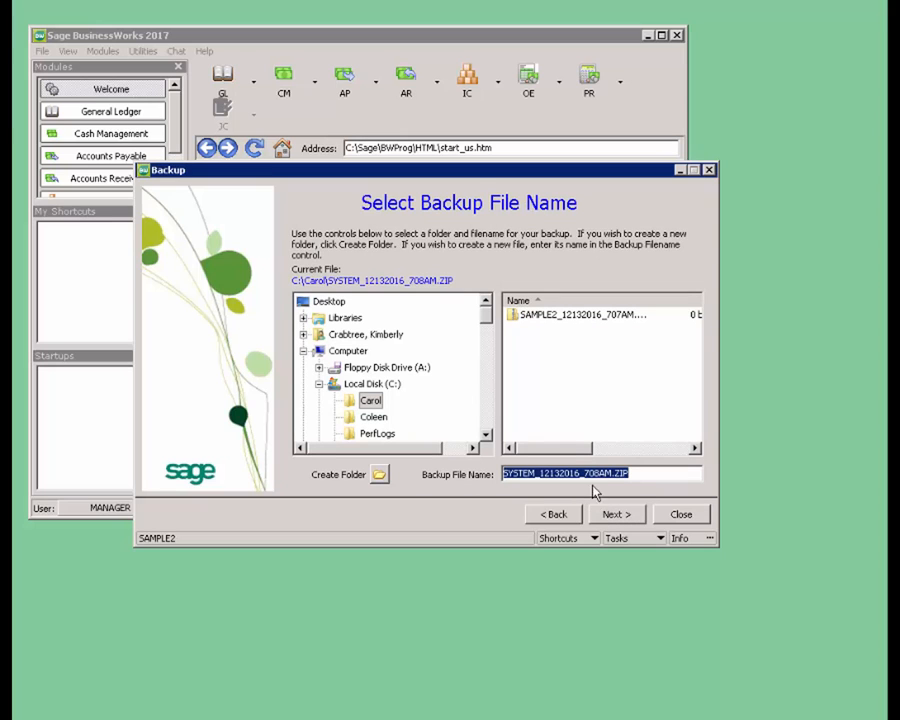
pyautogui.moveTo(464, 380)
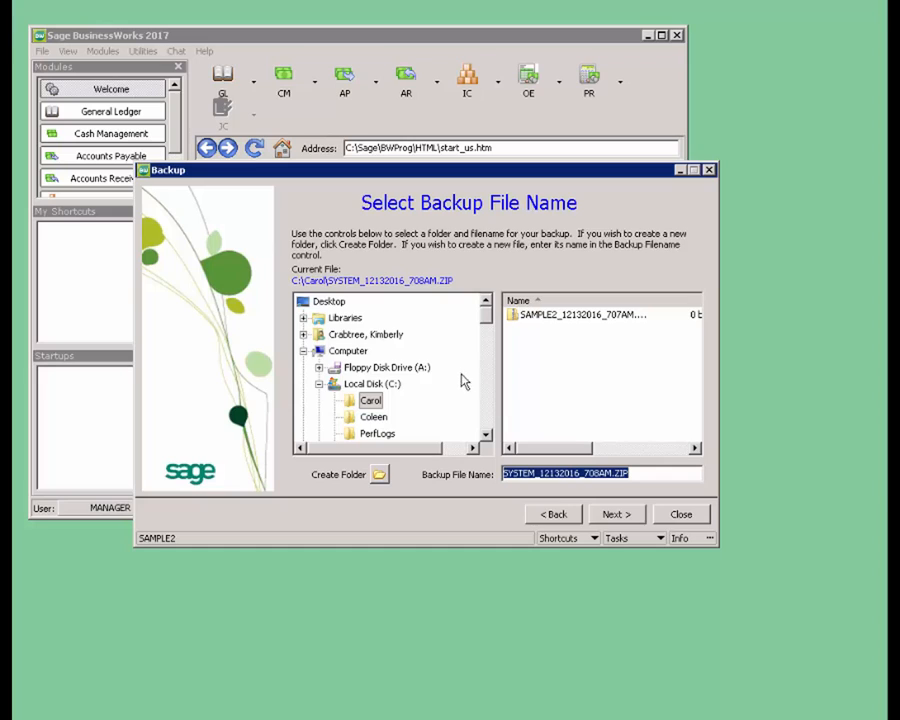
pyautogui.moveTo(456, 402)
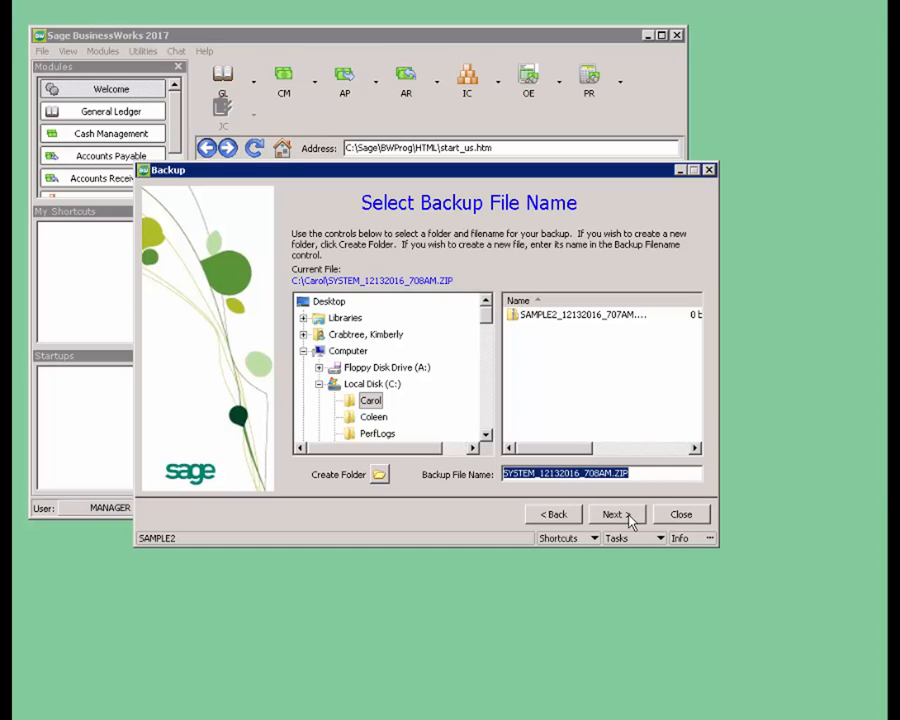
pyautogui.click(616, 514)
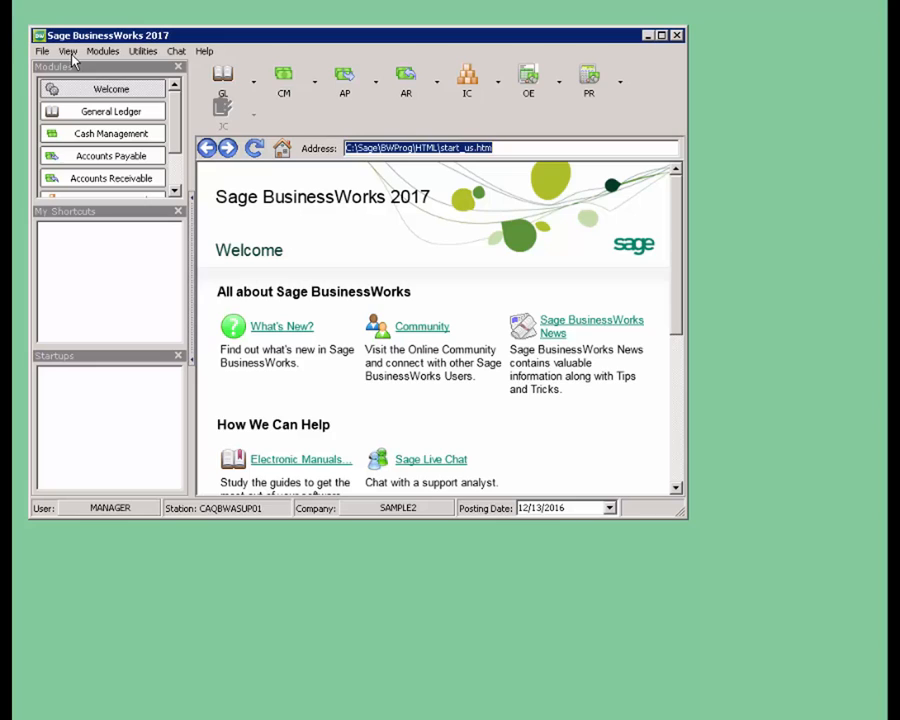
pyautogui.moveTo(42, 52)
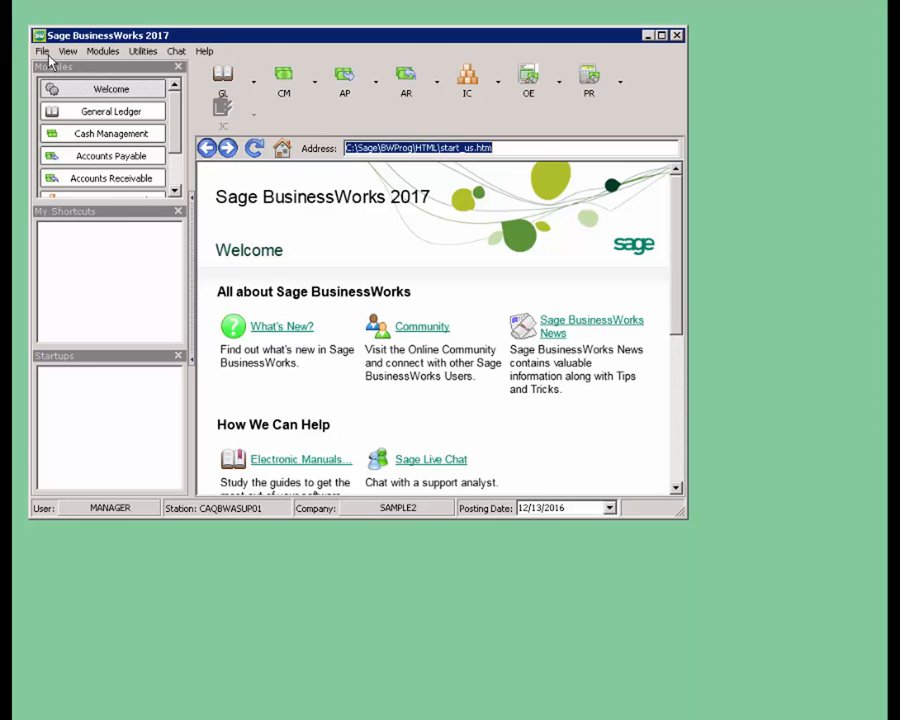
# Start the Database Restore Wizard and reach the Select Restore File step
pyautogui.click(42, 52)
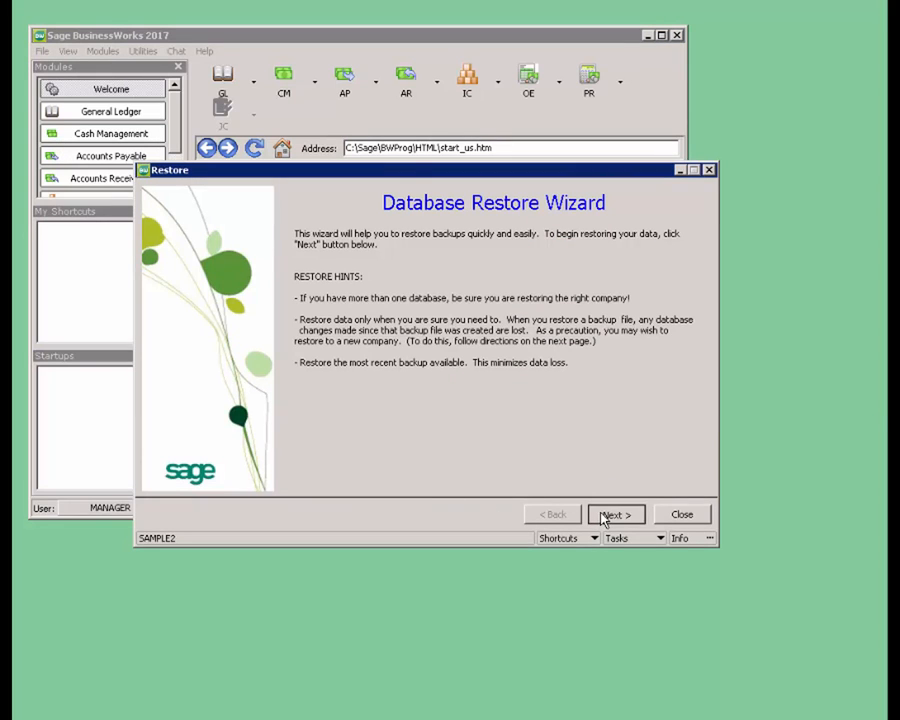
pyautogui.click(616, 514)
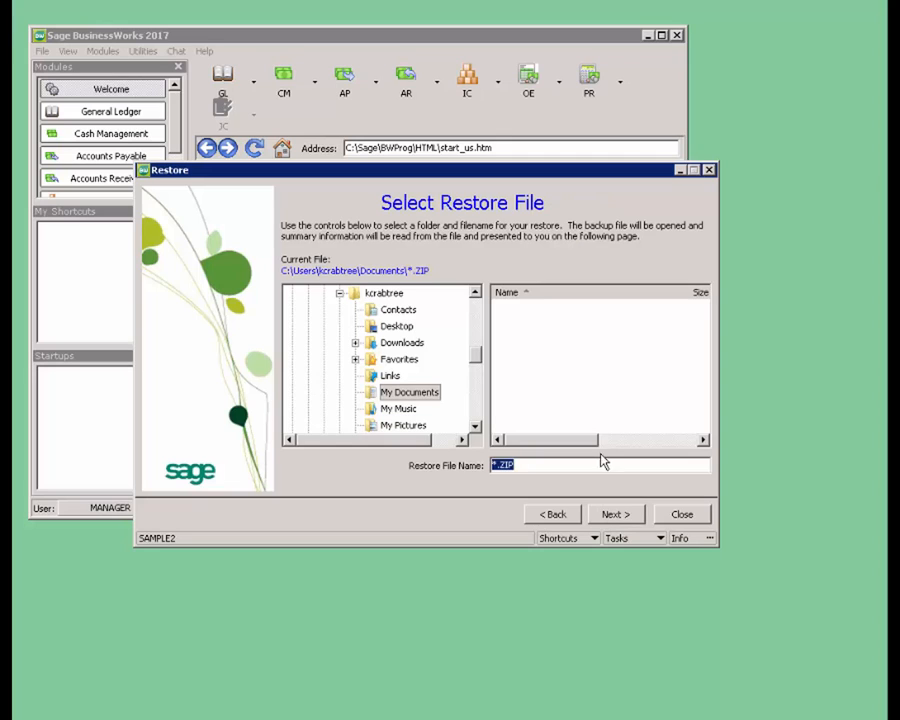
pyautogui.moveTo(596, 406)
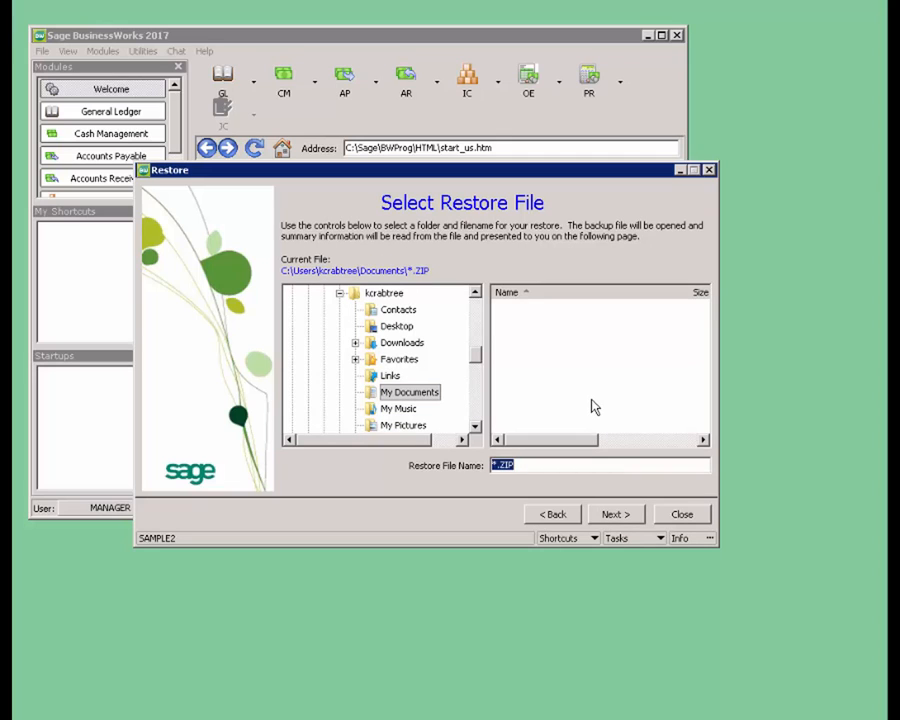
pyautogui.moveTo(530, 384)
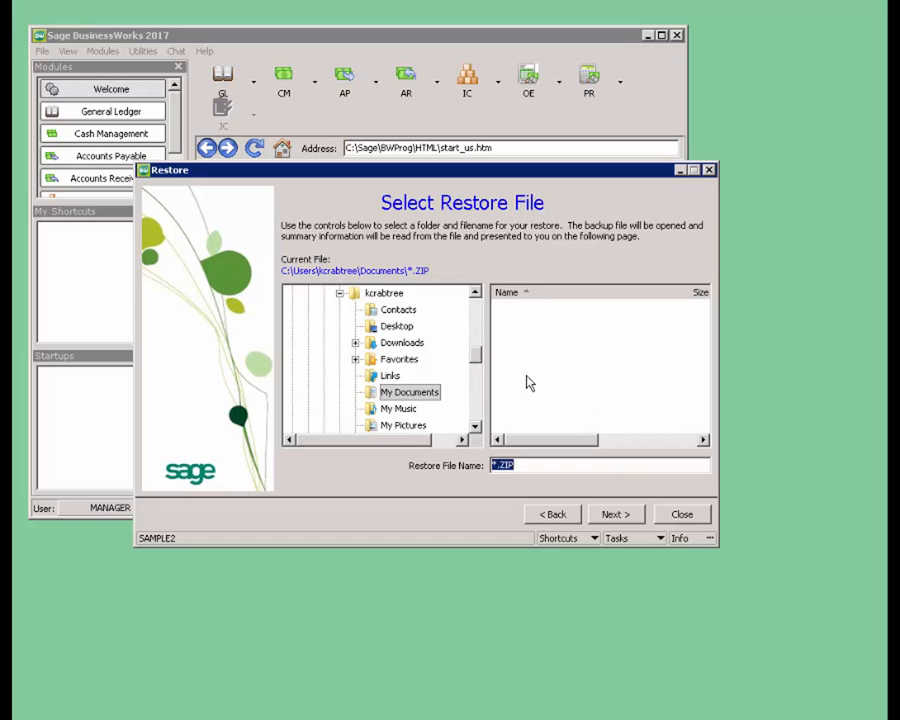
pyautogui.moveTo(482, 326)
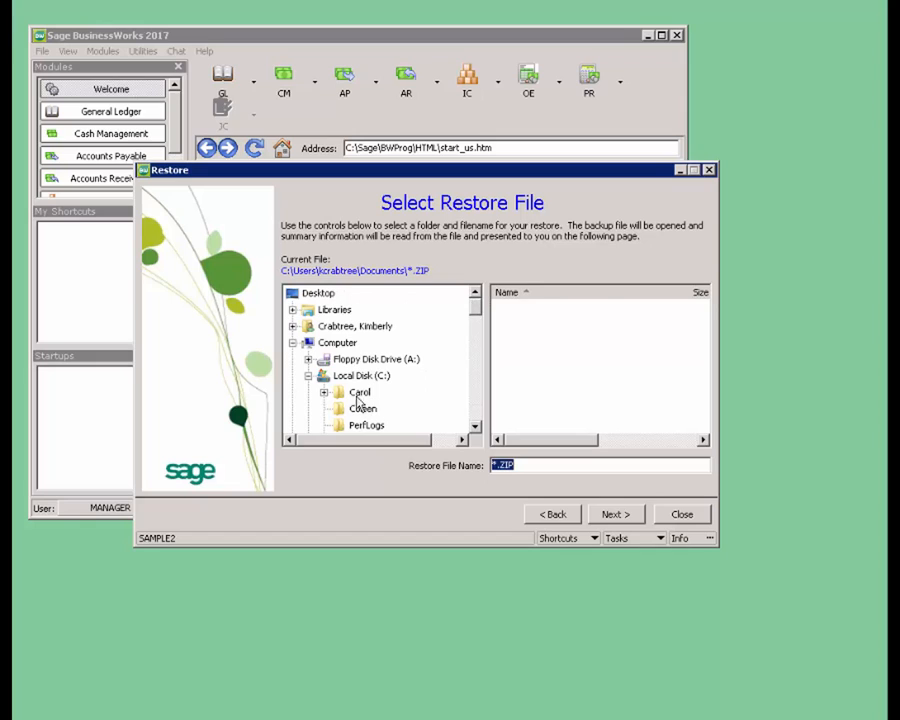
# Browse into the SAMPLE2_12132016_707AM.ZIP backup inside C:\Carol
pyautogui.click(360, 390)
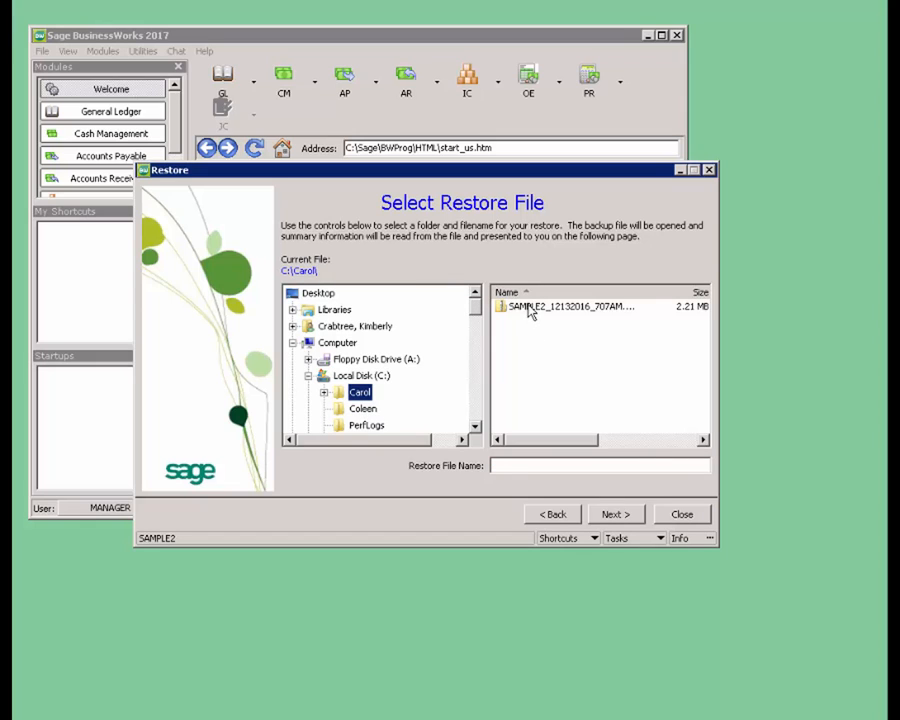
pyautogui.click(568, 306)
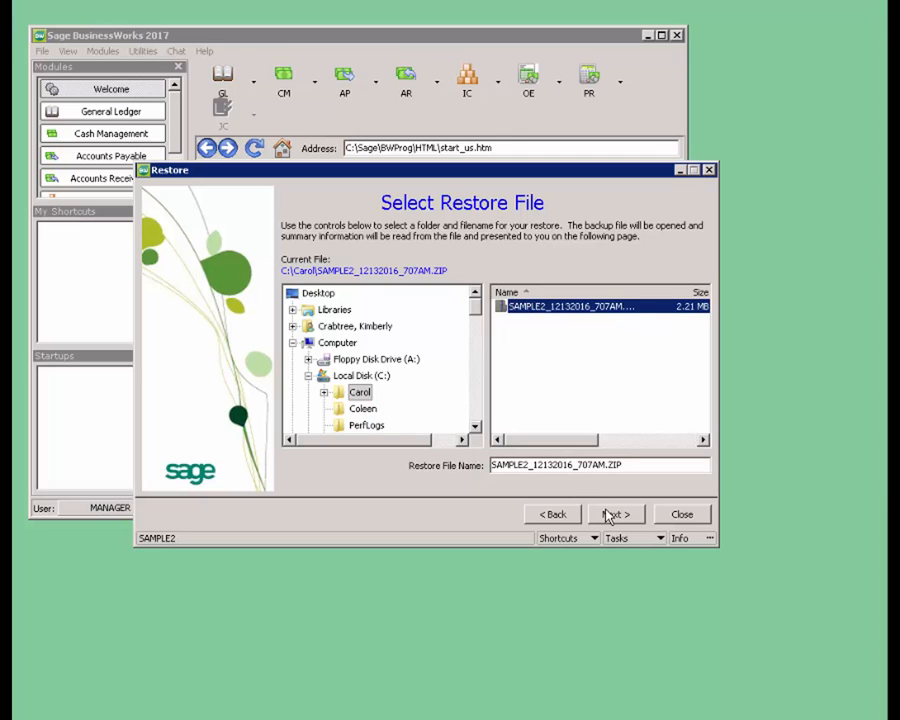
pyautogui.moveTo(358, 378)
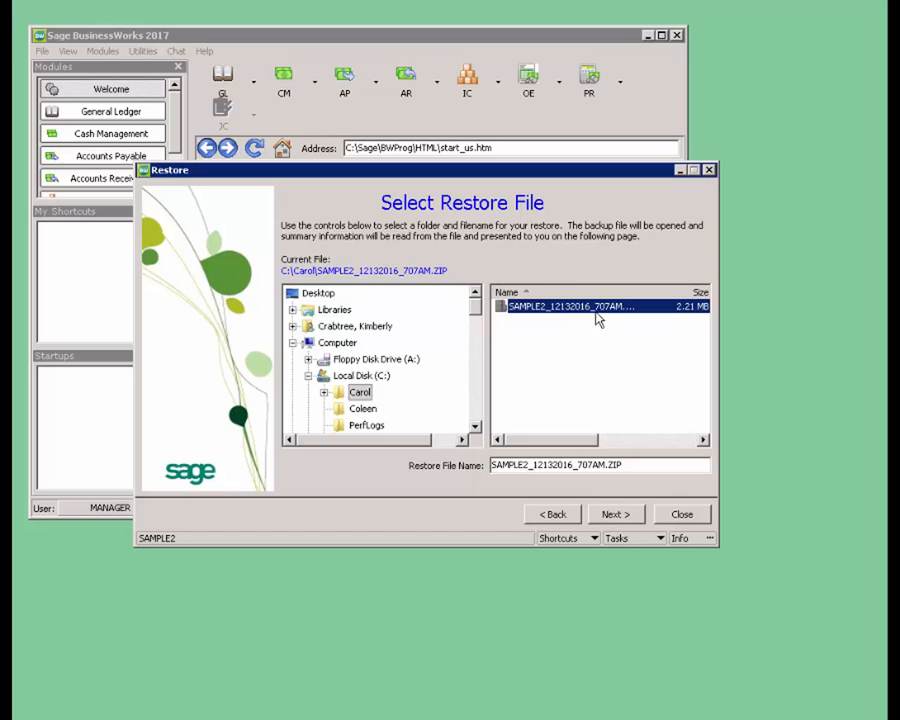
pyautogui.moveTo(546, 344)
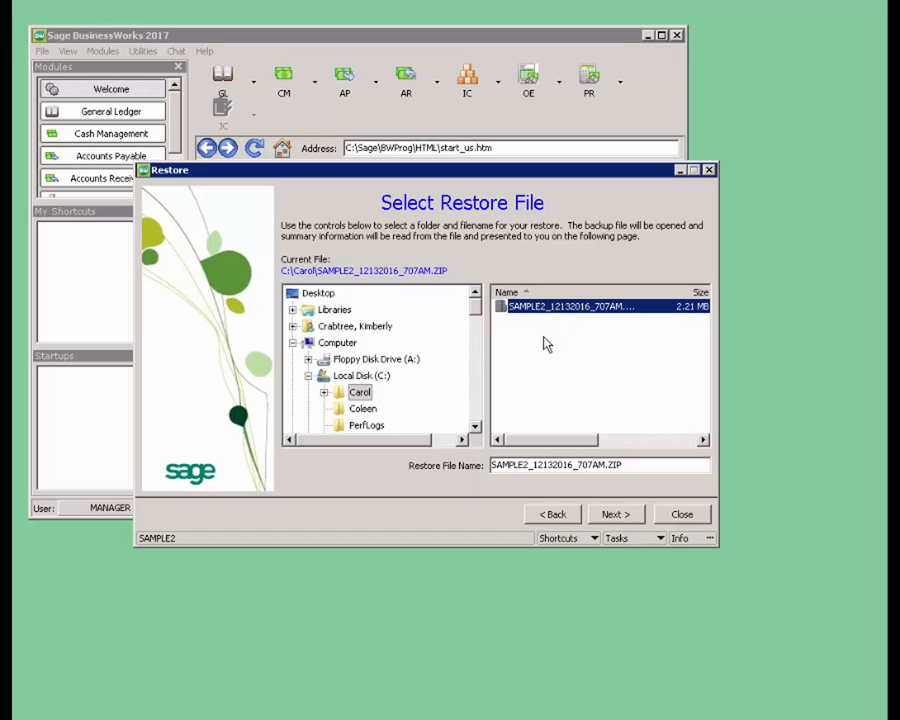
pyautogui.click(360, 390)
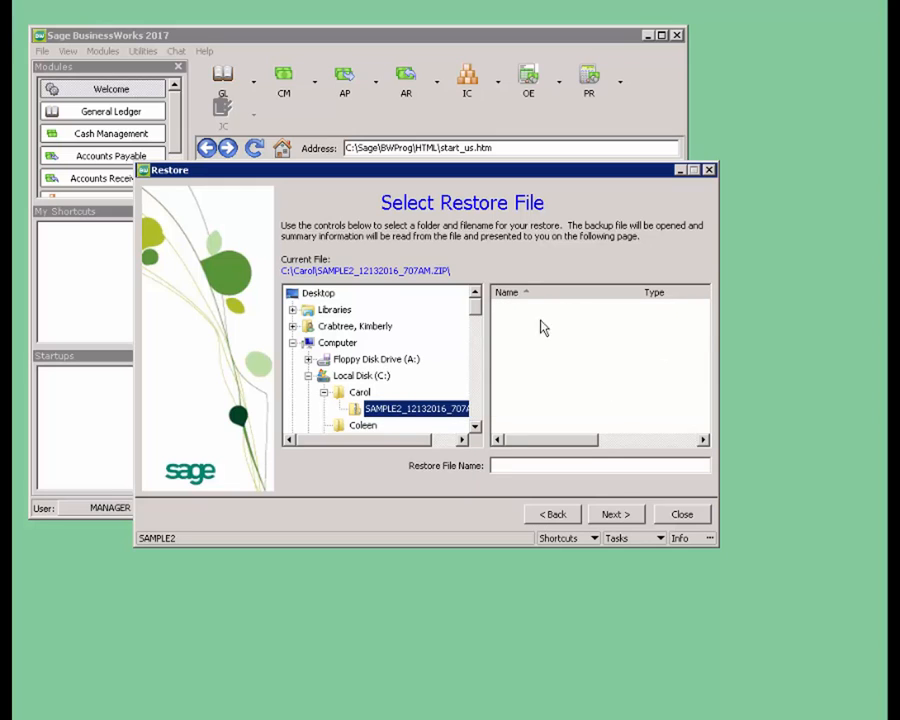
pyautogui.moveTo(584, 414)
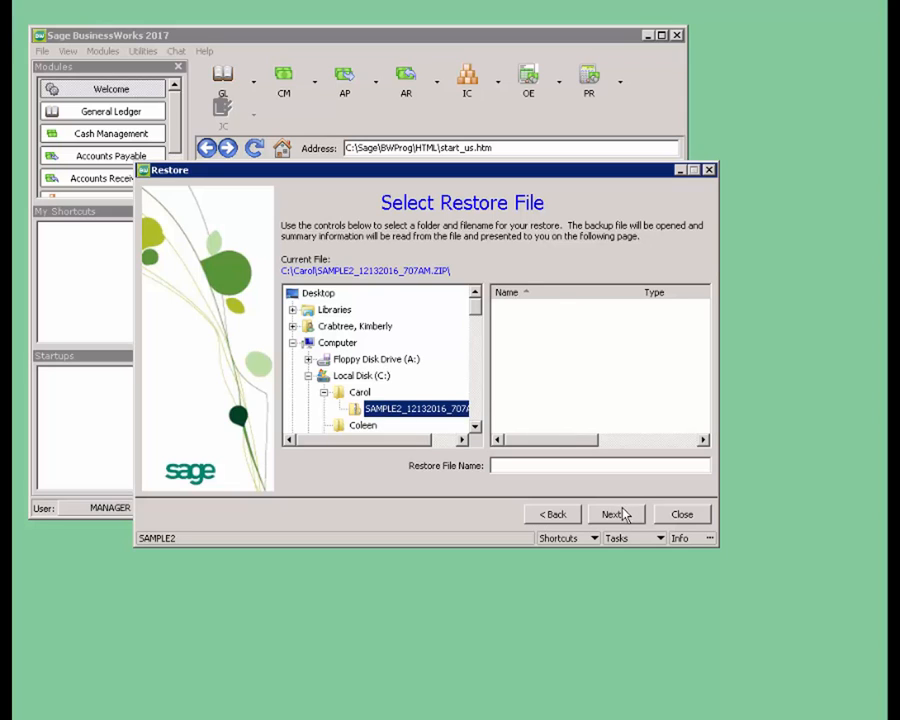
# Clear the invalid-selection error, select the SAMPLE2 ZIP and reach Begin Restore
pyautogui.click(614, 514)
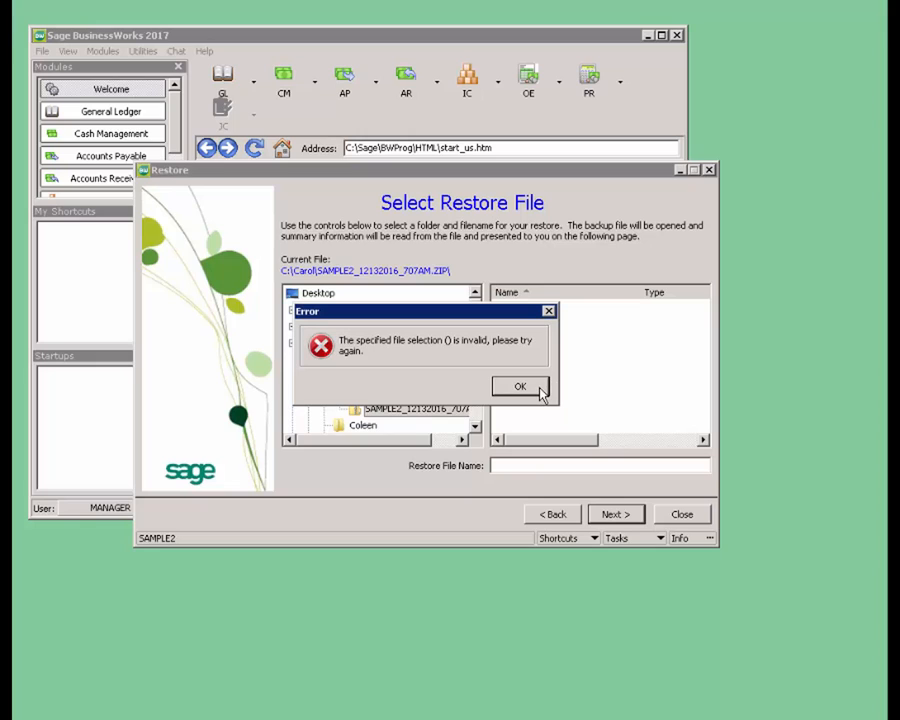
pyautogui.click(520, 388)
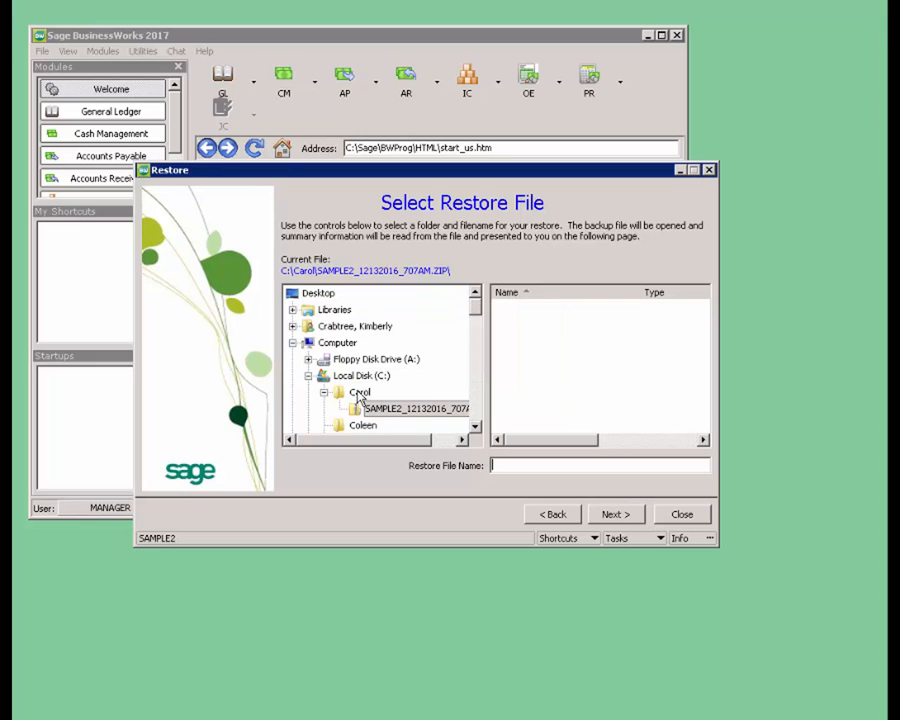
pyautogui.click(360, 390)
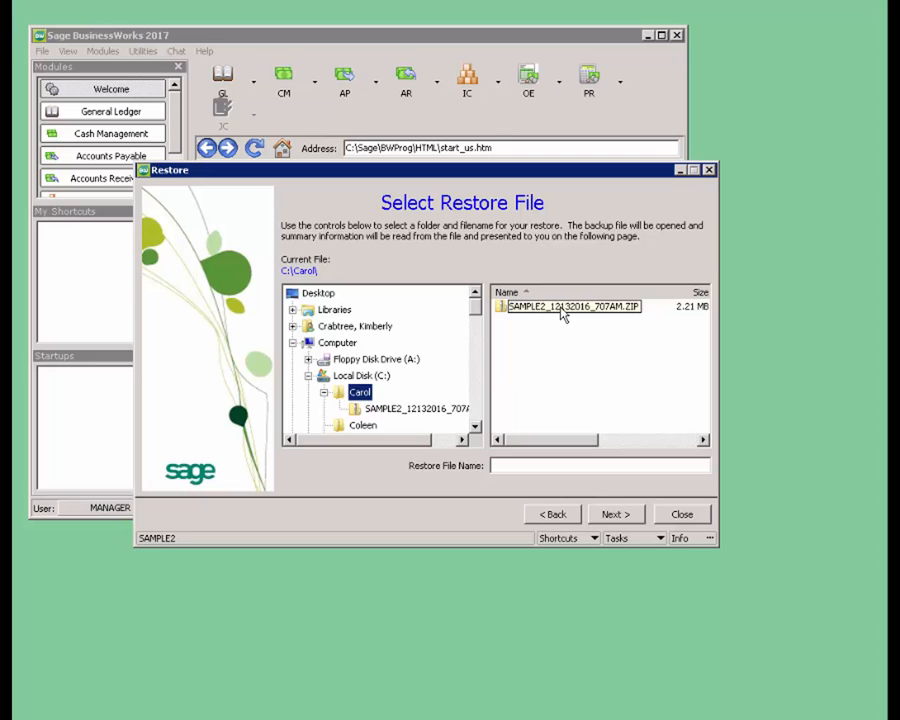
pyautogui.click(576, 306)
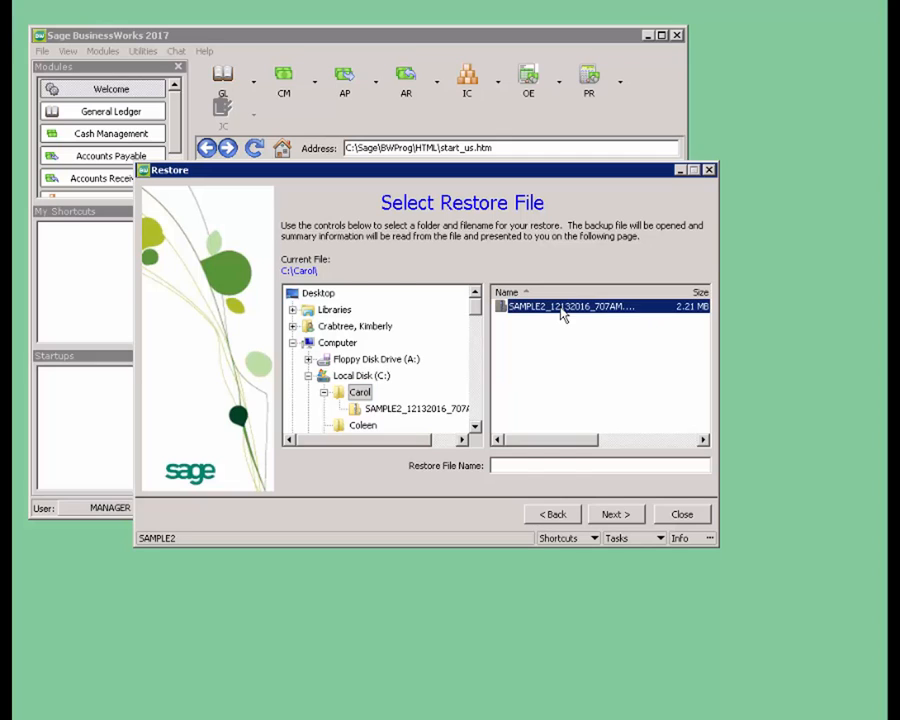
pyautogui.click(570, 306)
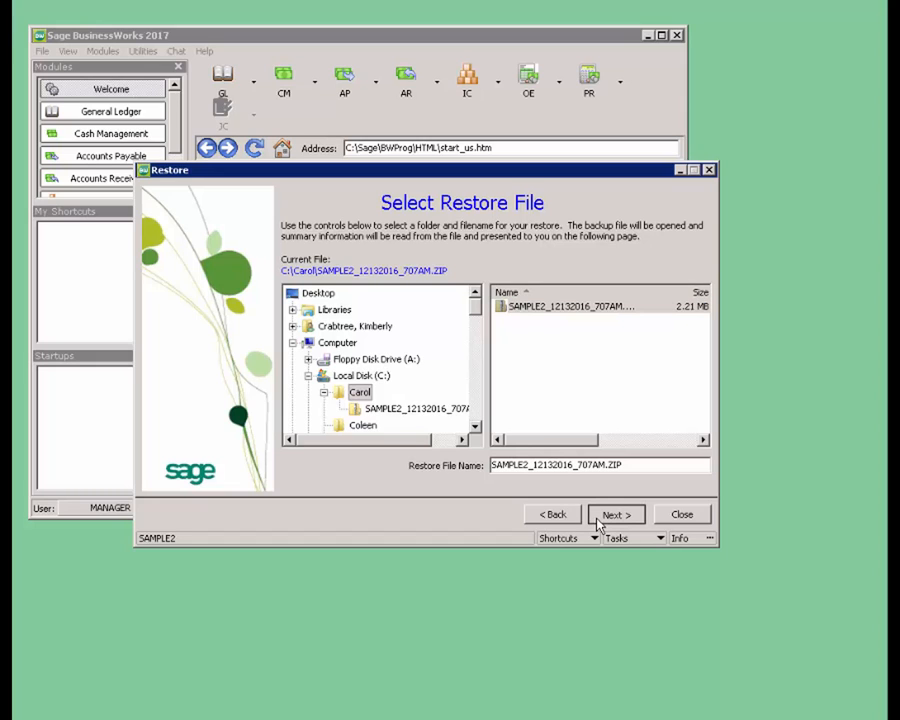
pyautogui.click(616, 514)
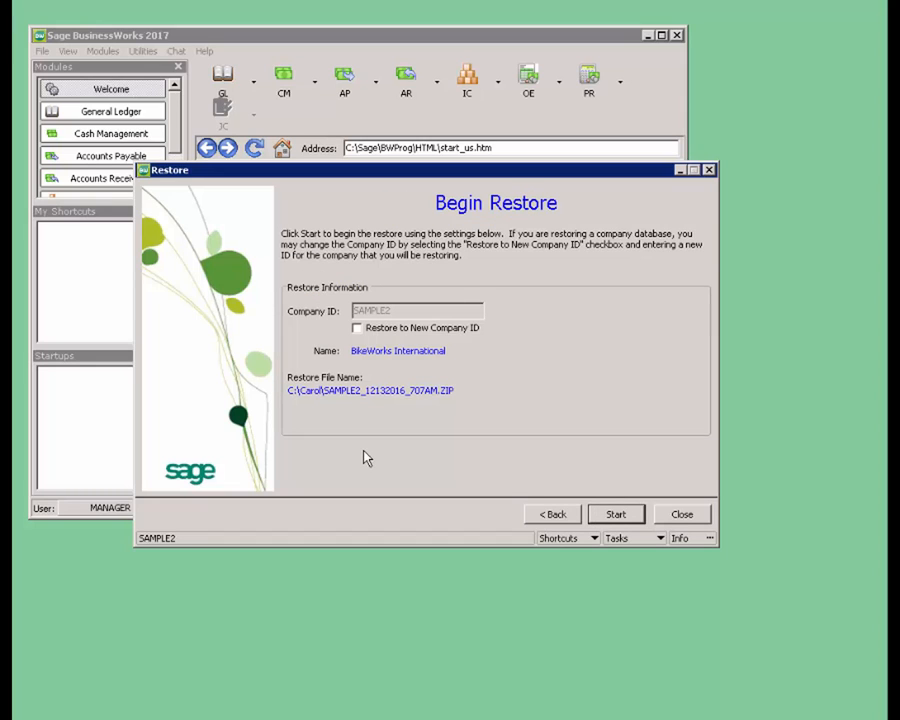
pyautogui.moveTo(364, 350)
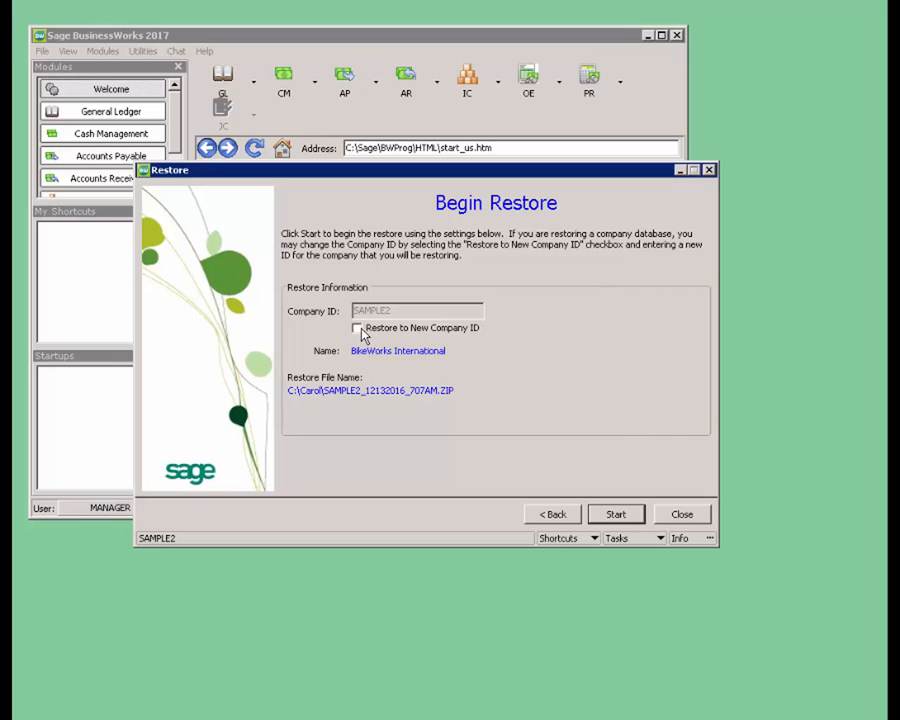
# Restore the backup to new company ID SAMPLE3 and run it to completion
pyautogui.click(358, 328)
pyautogui.write('3')
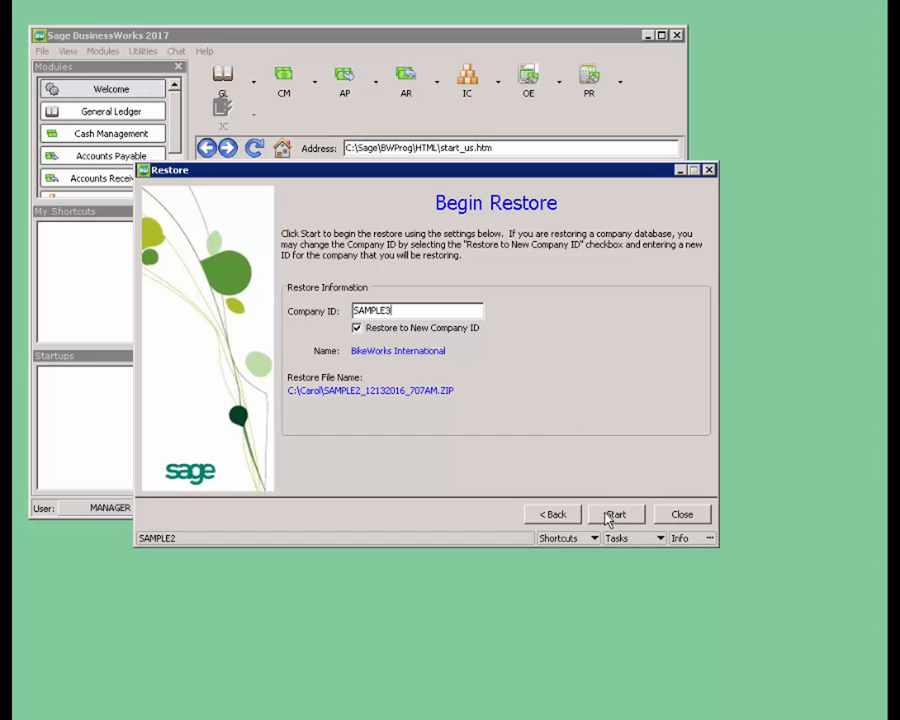
pyautogui.moveTo(296, 384)
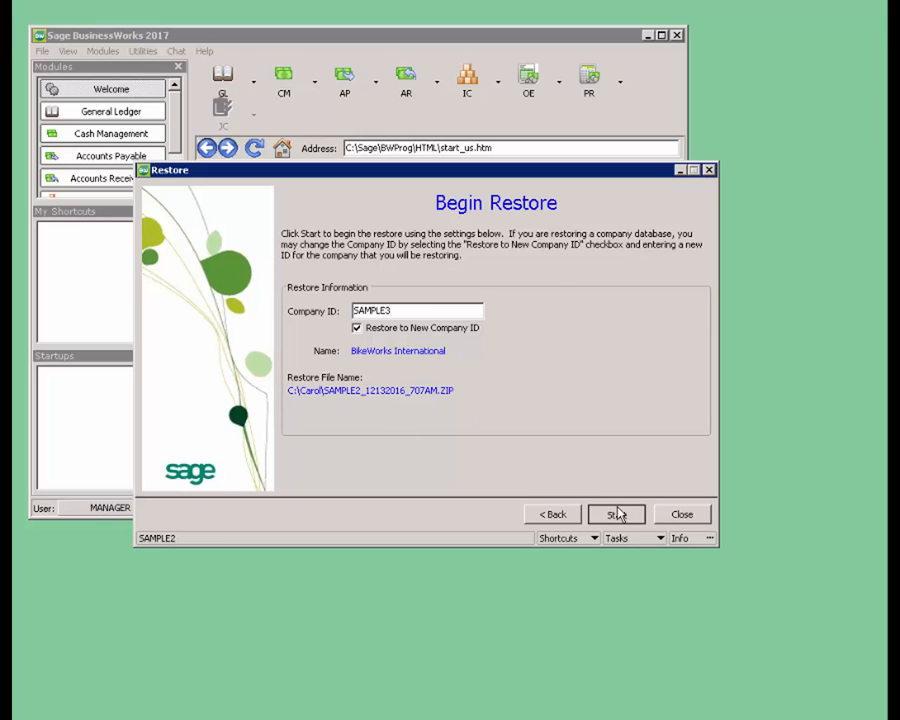
pyautogui.click(616, 514)
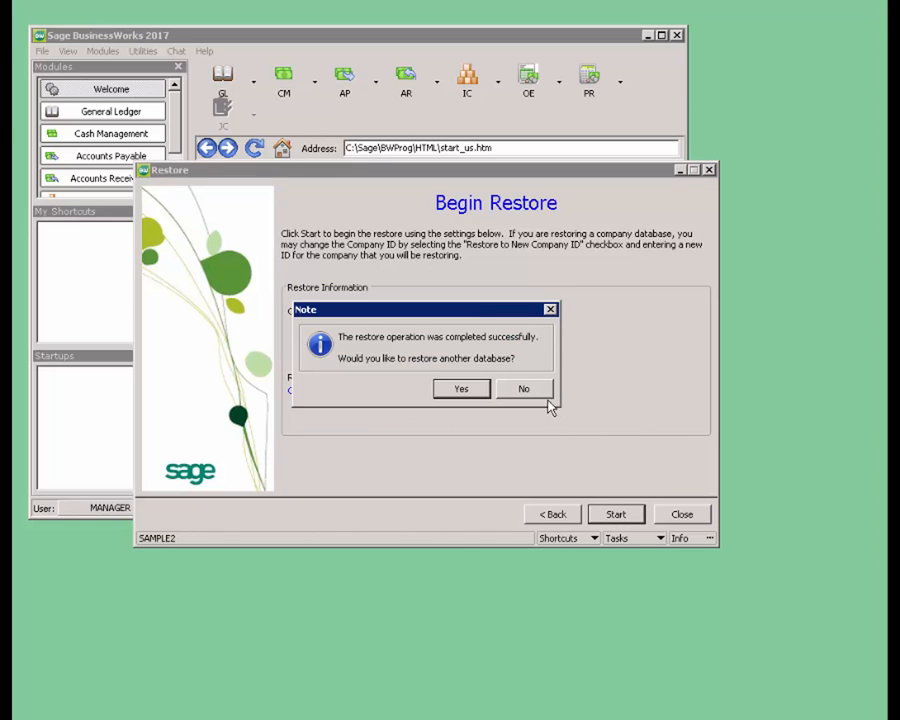
pyautogui.moveTo(518, 430)
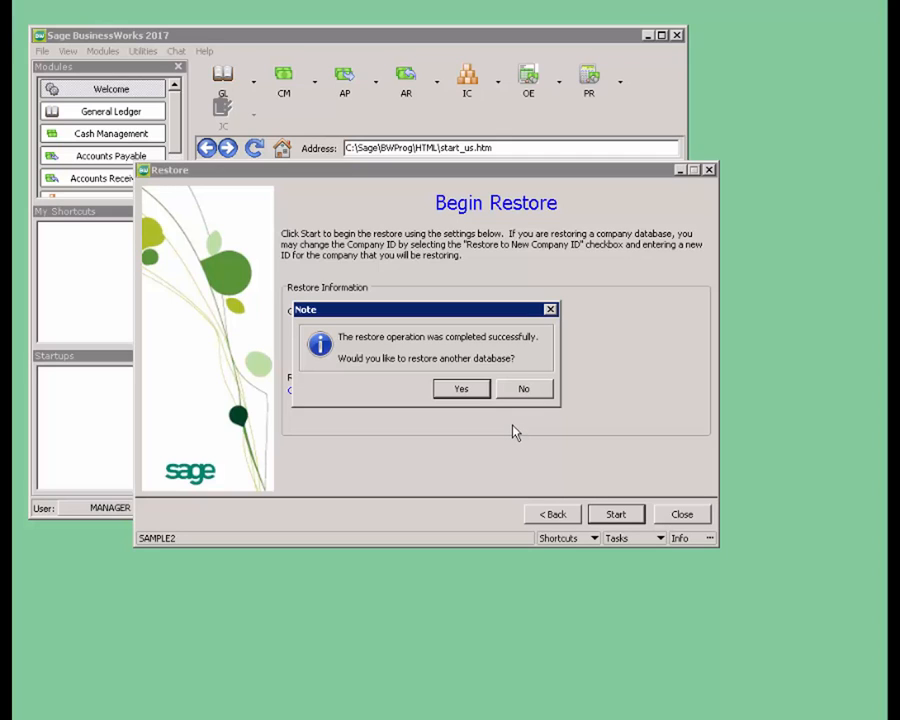
pyautogui.moveTo(528, 404)
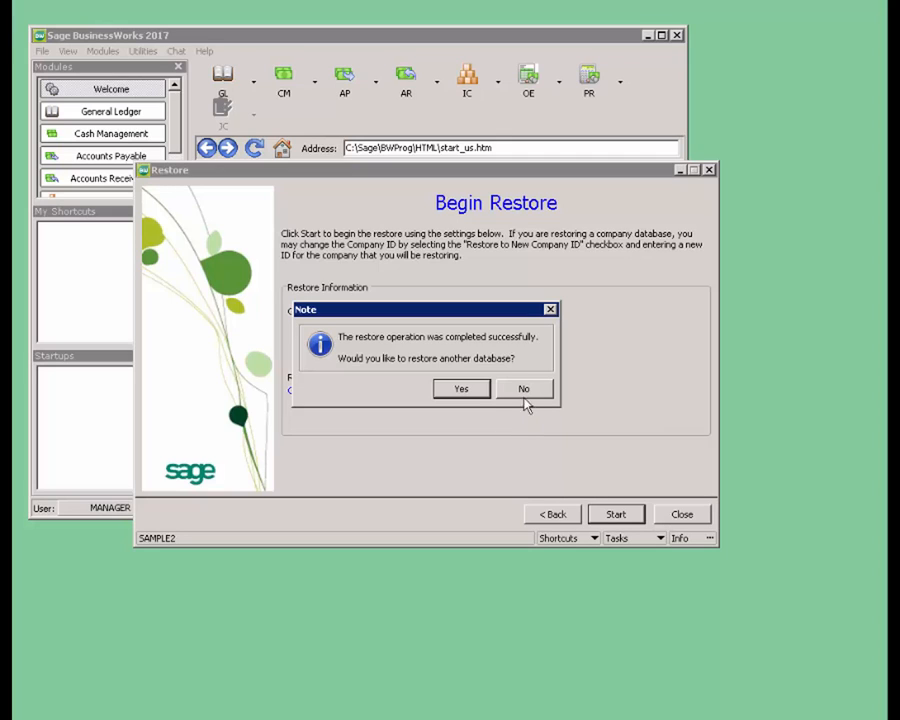
# Decline restoring another database, closing the wizard and returning to the Welcome page
pyautogui.click(524, 388)
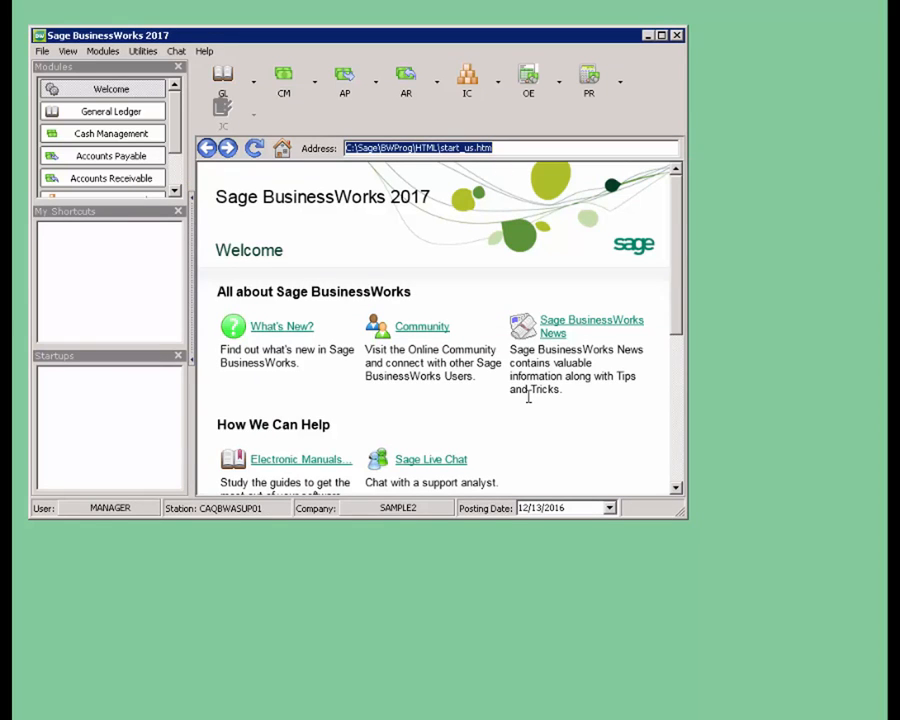
pyautogui.moveTo(528, 396)
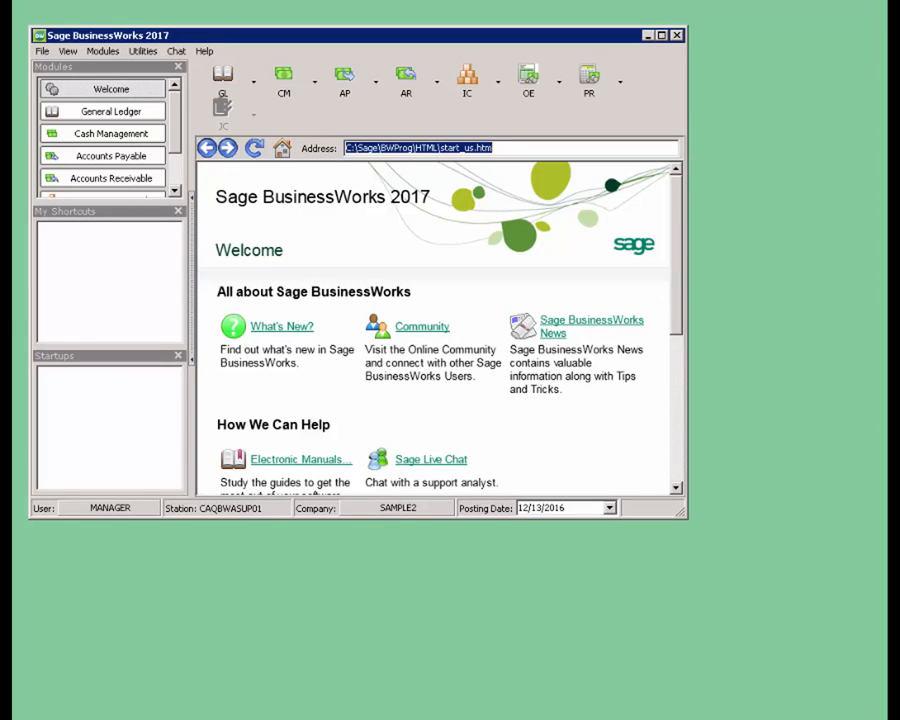